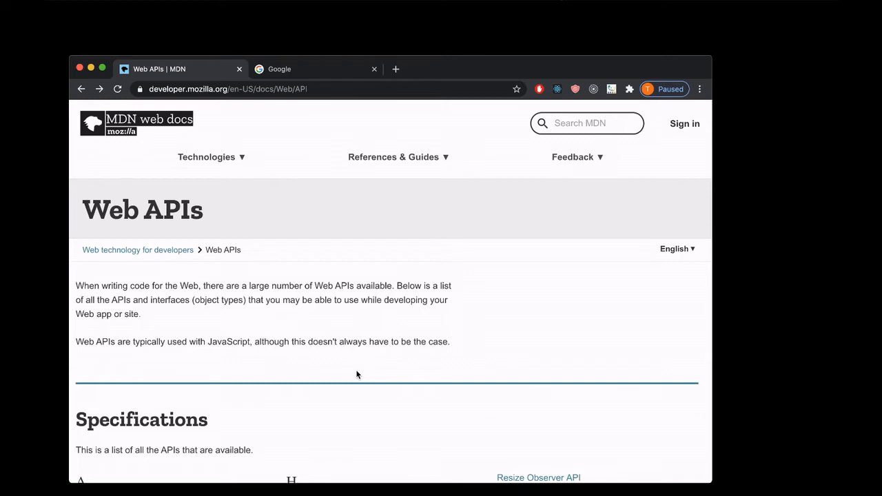
mouse_move(635, 364)
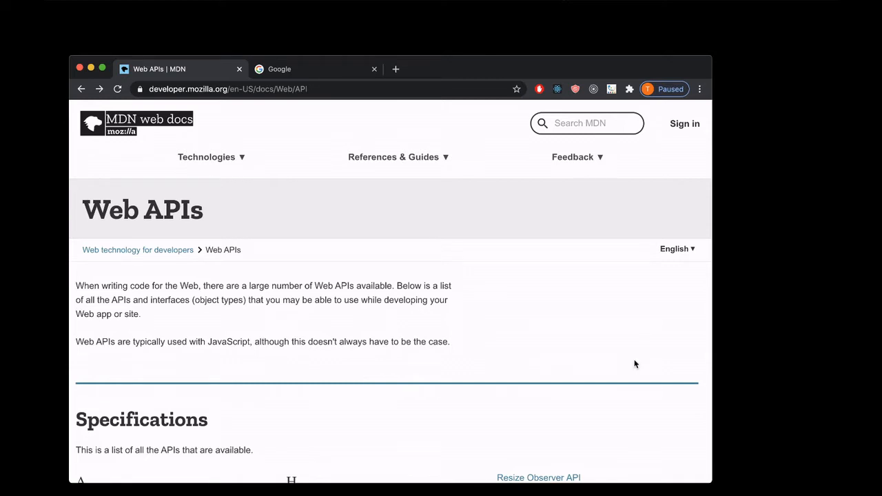
Find Web Audio API under W in the Web APIs list and read through its overview article.
scroll("down", 3)
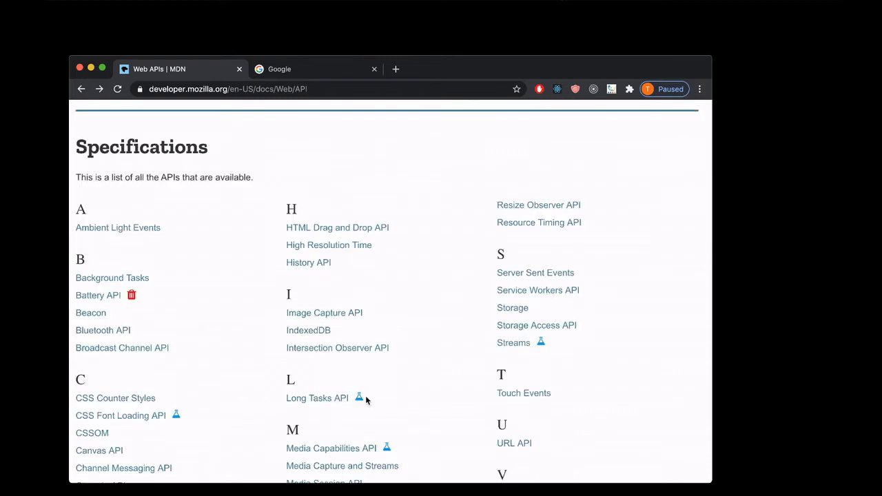
scroll("down", 3)
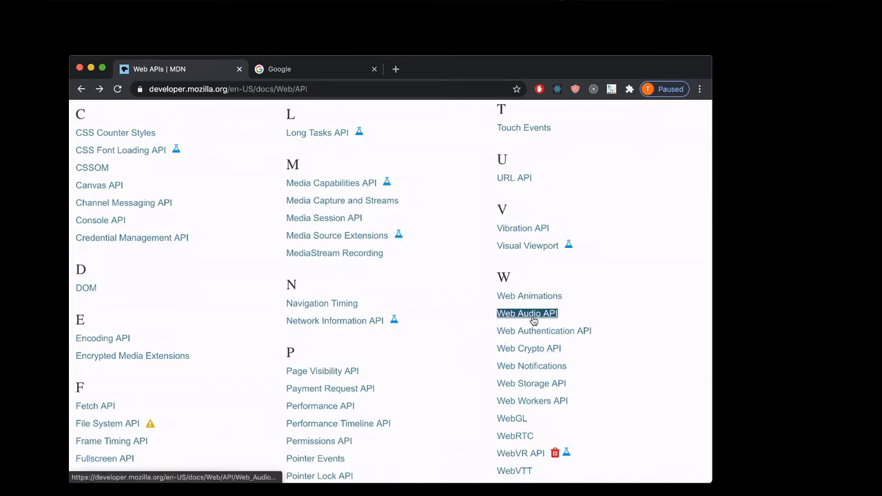
left_click(526, 313)
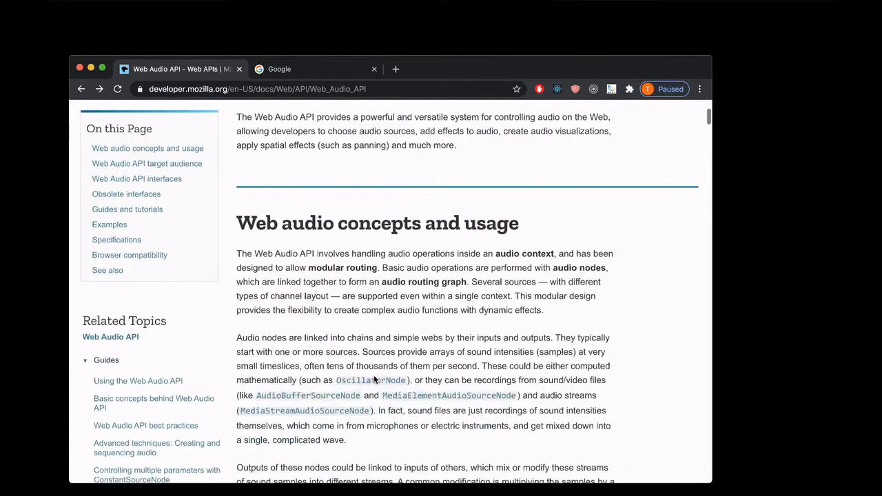
scroll("down", 3)
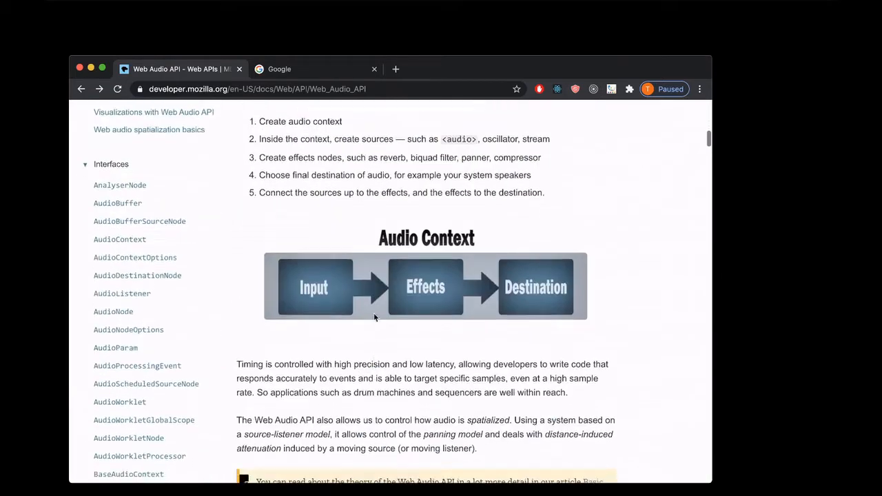
mouse_move(549, 305)
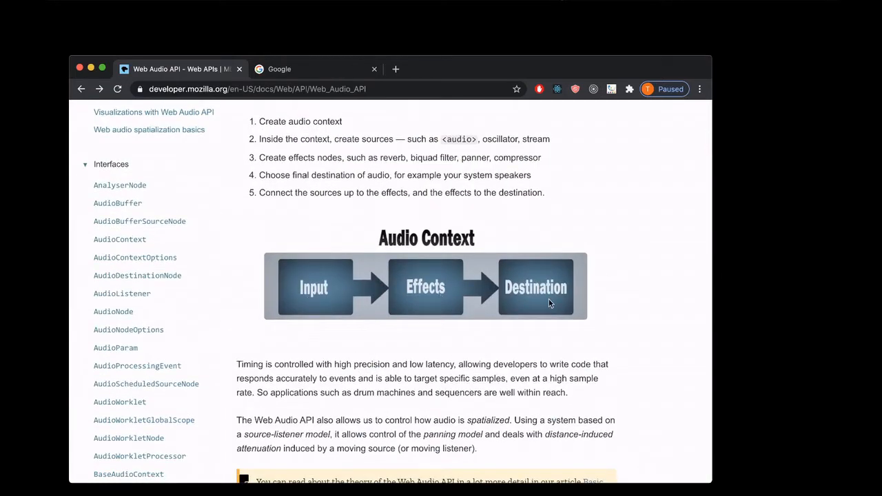
scroll("down", 3)
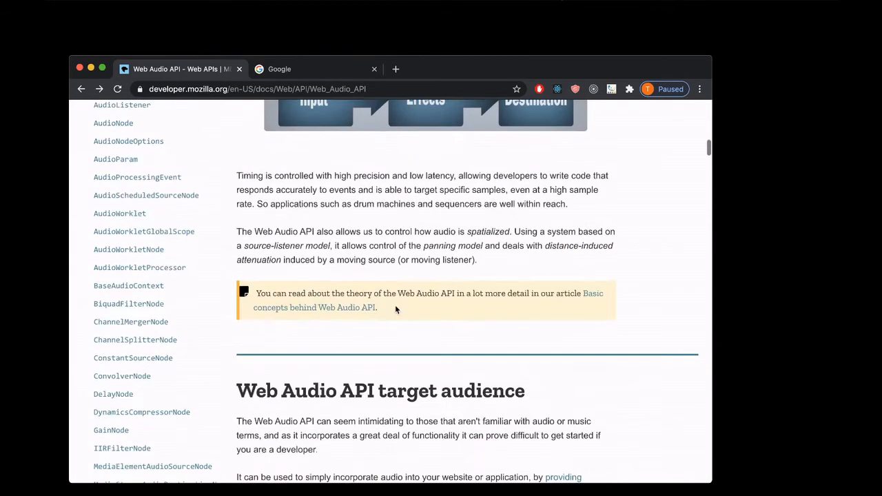
scroll("down", 3)
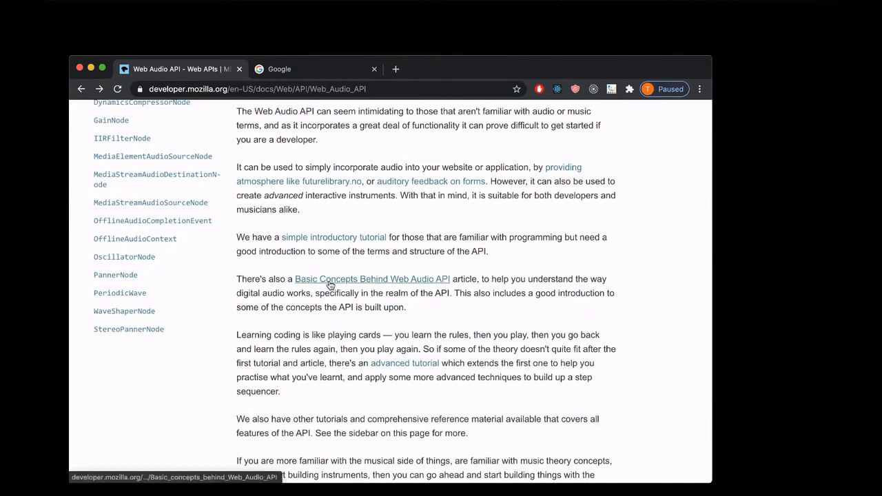
mouse_move(405, 373)
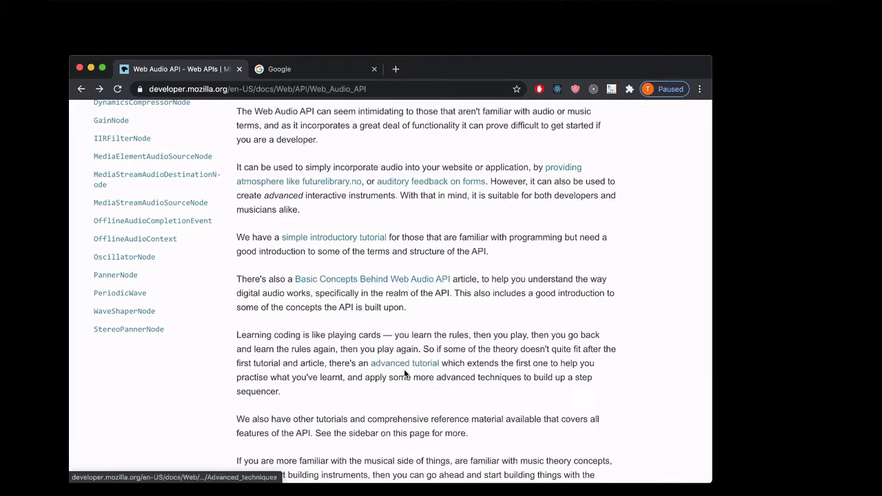
Read the Basic concepts article down to the 'var context = new AudioContext();' example, highlighting its words.
left_click(386, 279)
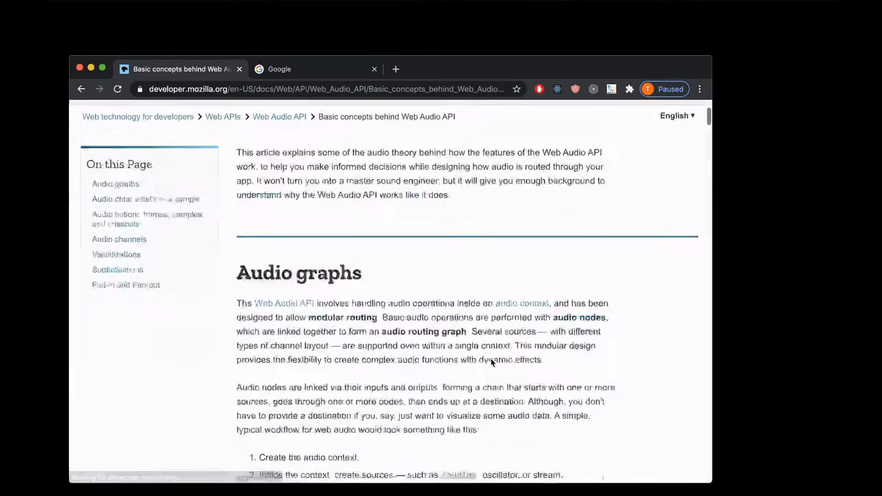
scroll("down", 3)
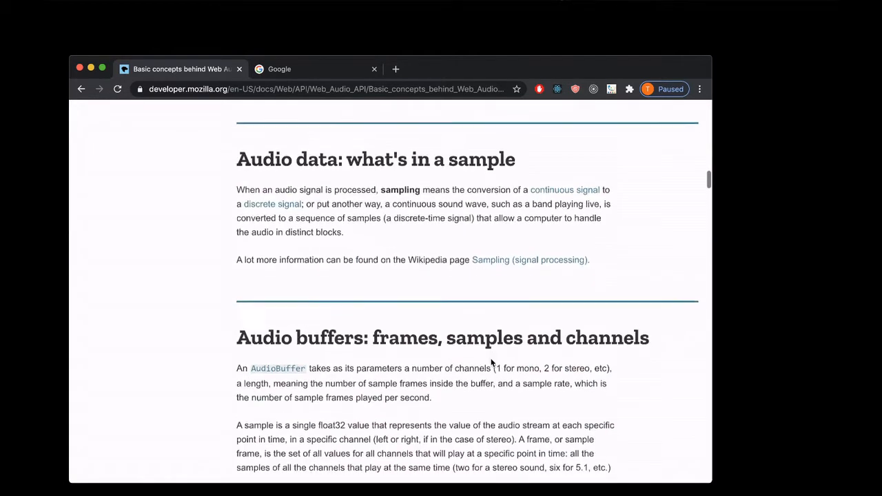
scroll("down", 3)
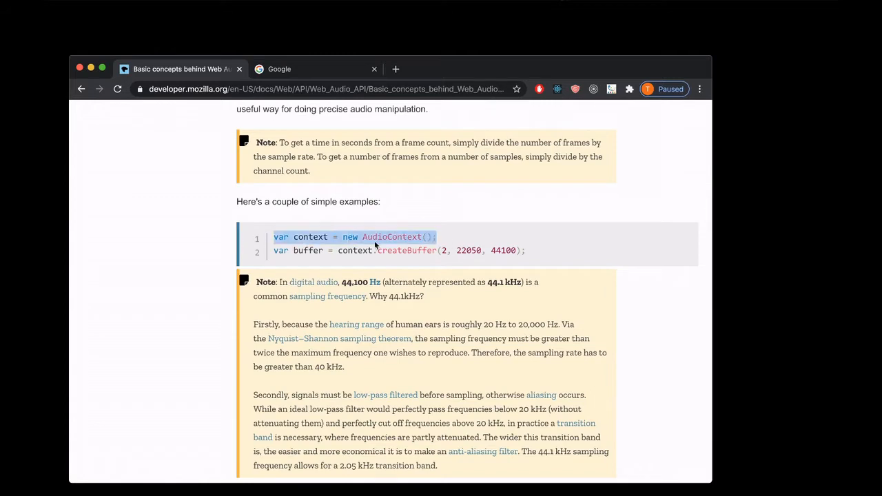
double_click(392, 237)
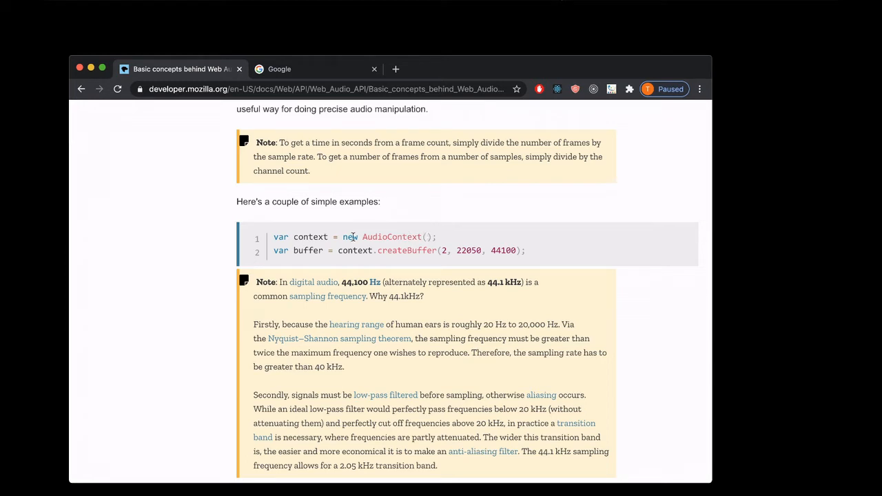
double_click(392, 237)
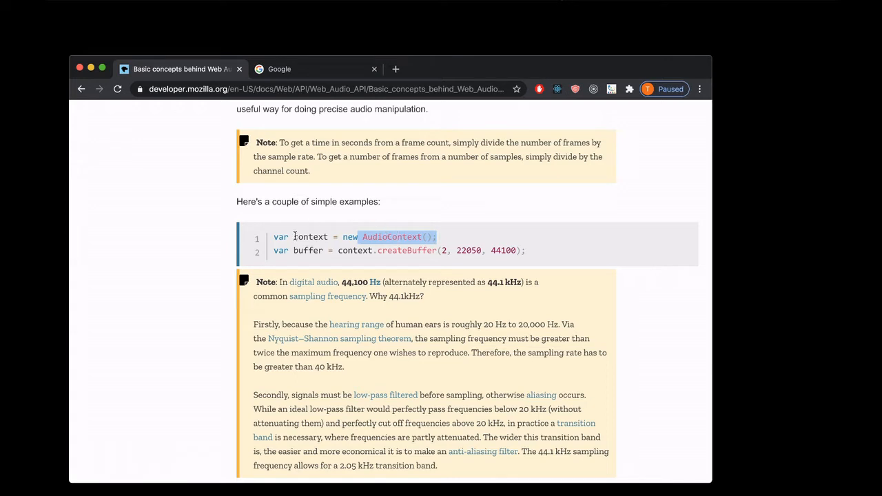
double_click(311, 237)
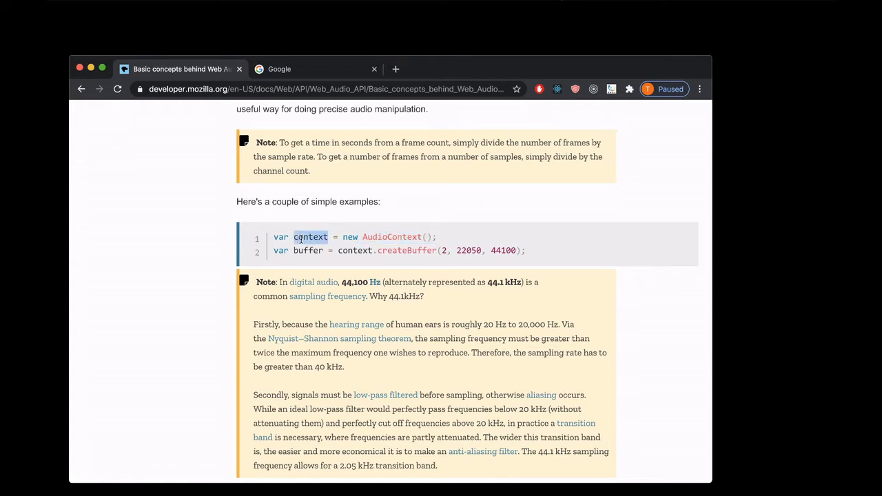
On the Google tab's console, run 'let actx = new AudioContext();' and evaluate actx to inspect it.
left_click(300, 69)
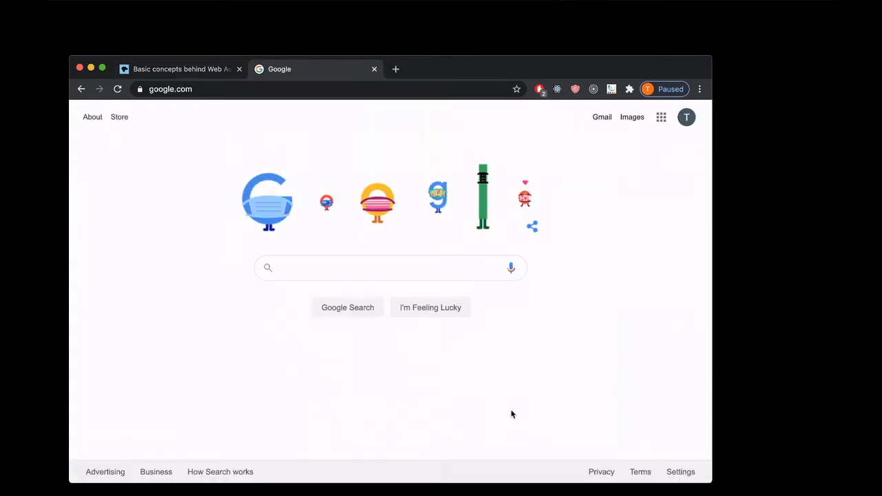
key("F12")
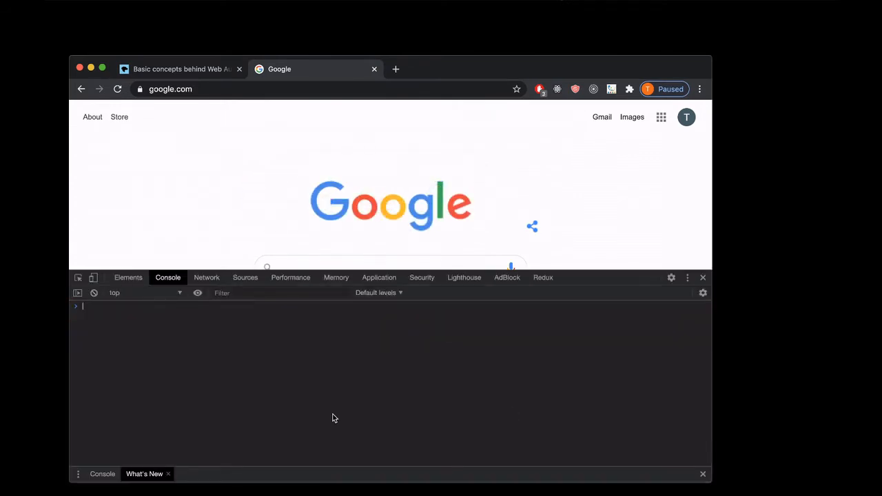
type("let actx =")
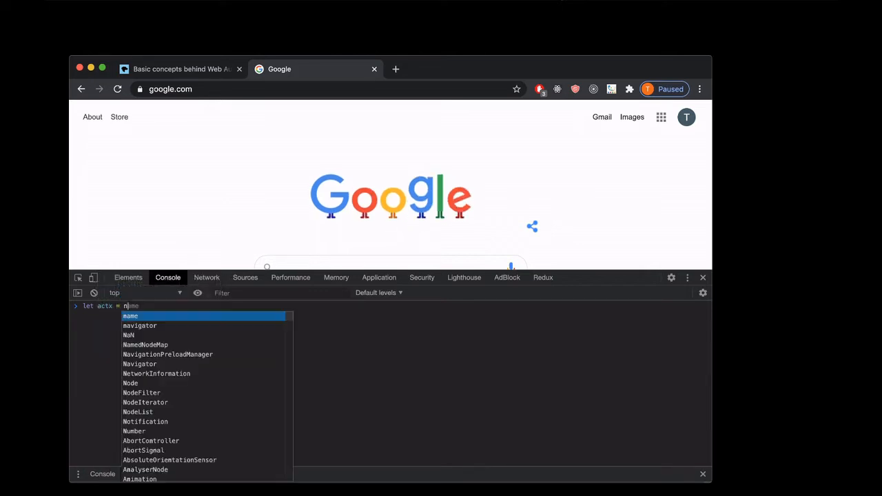
type("new AudioContext();")
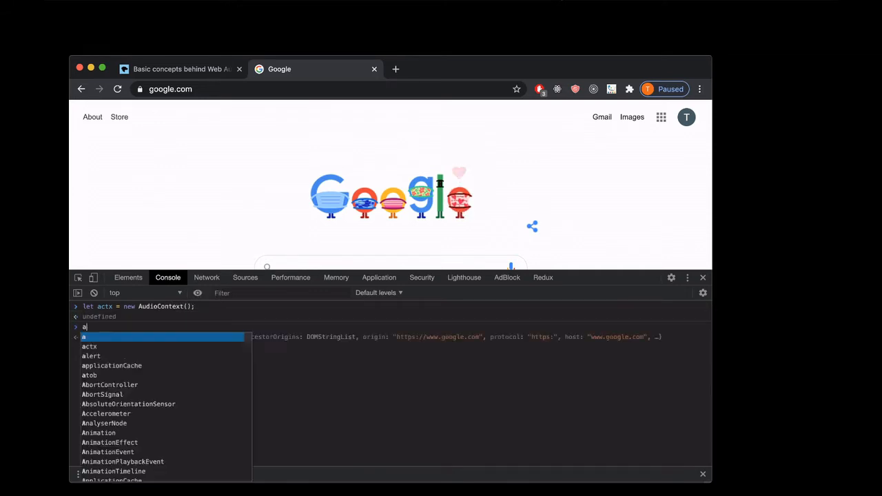
key("Enter")
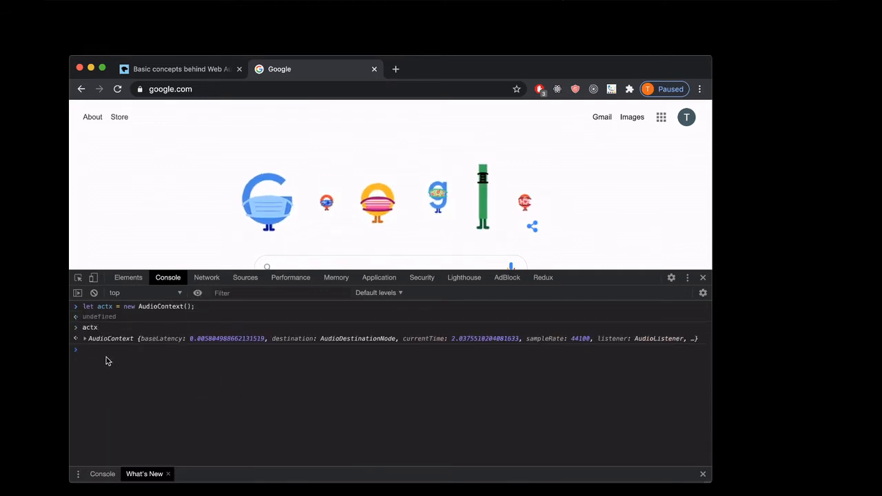
Expand actx's properties, then evaluate actx.currentTime twice to watch the clock advance.
left_click(85, 339)
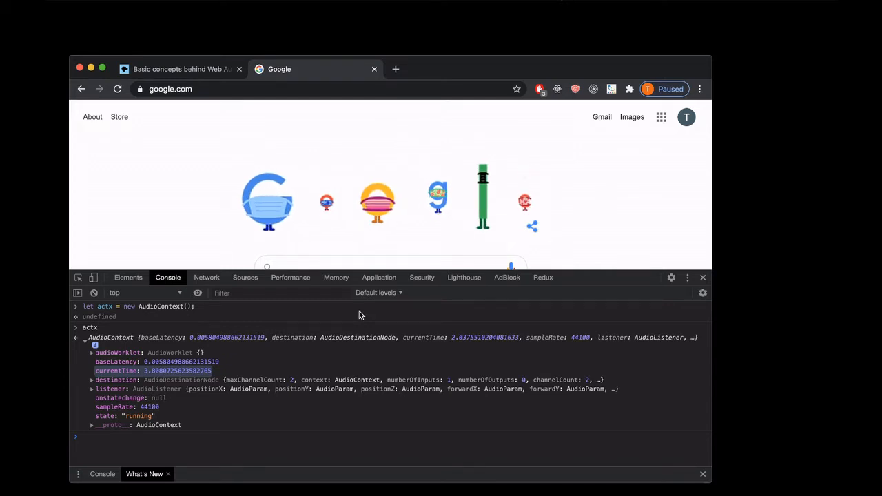
left_click(86, 338)
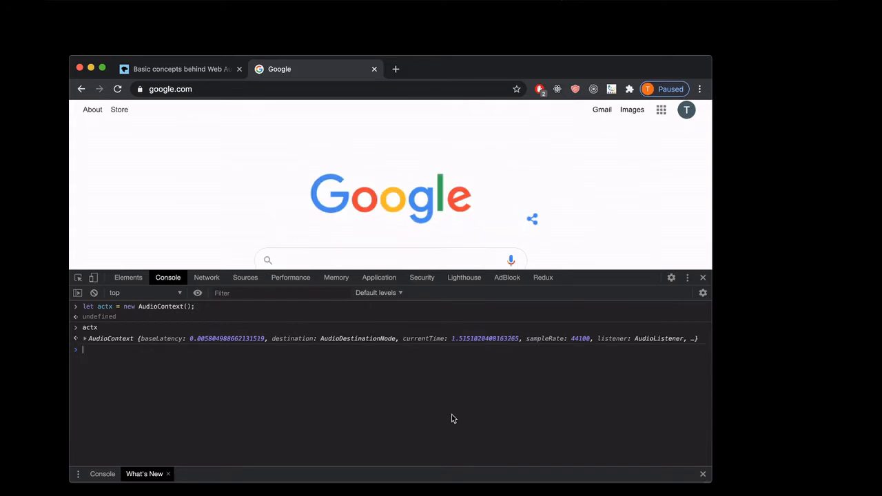
type("actx.currentTime")
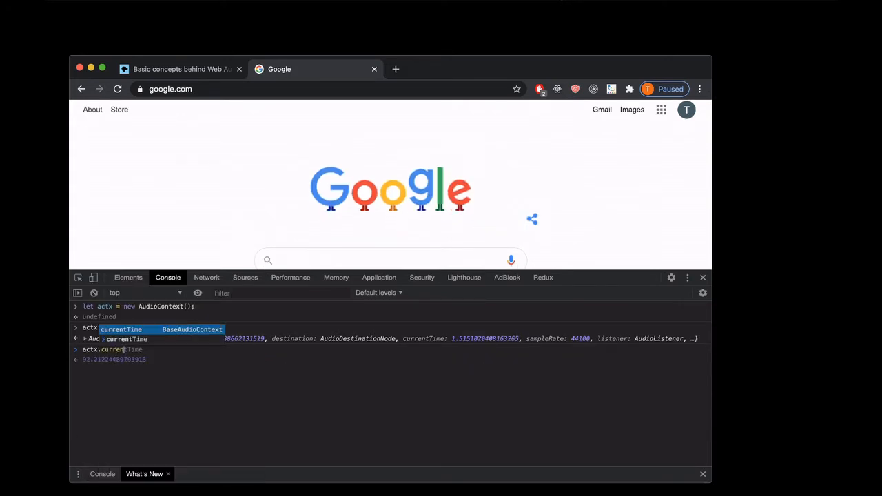
key("Enter")
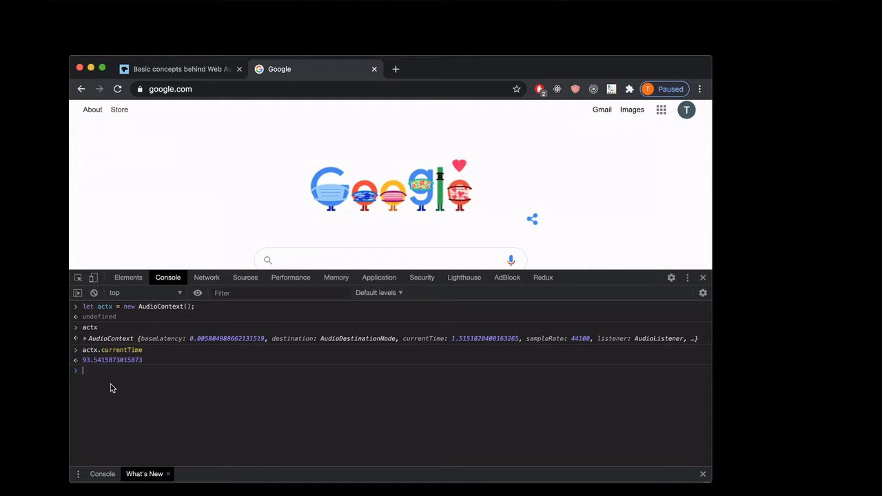
type("actx.currentTime")
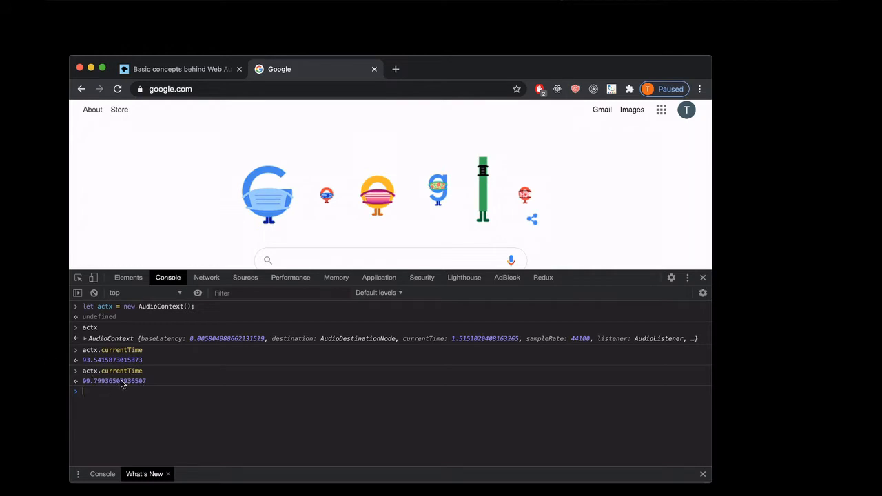
left_click(85, 339)
type("let out = actx.destina")
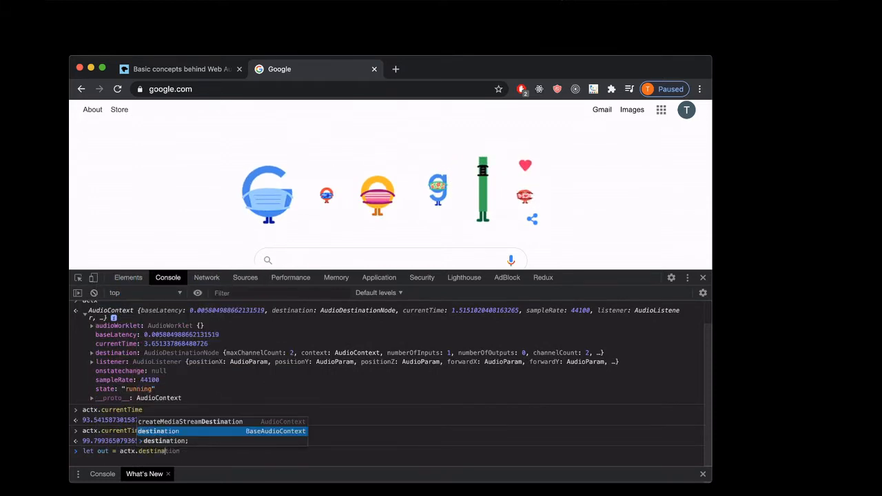
Run 'let out = actx.destination;' and evaluate out to see the AudioDestinationNode.
key("Enter")
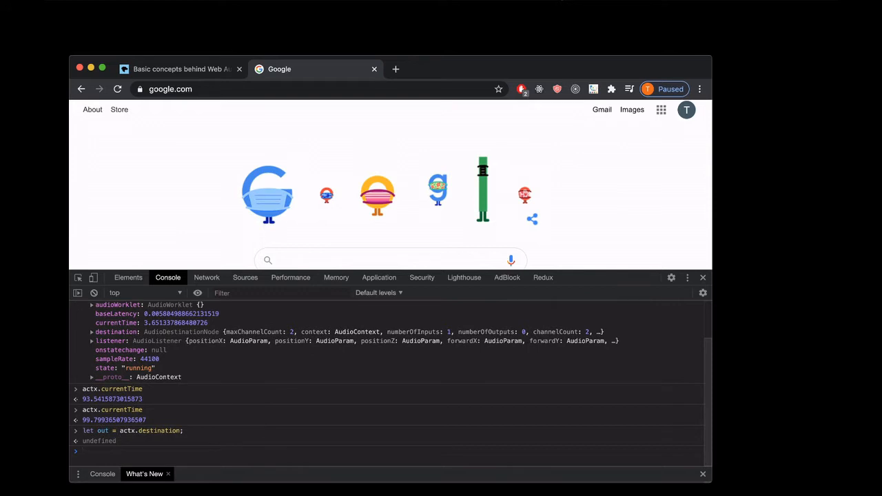
type("out")
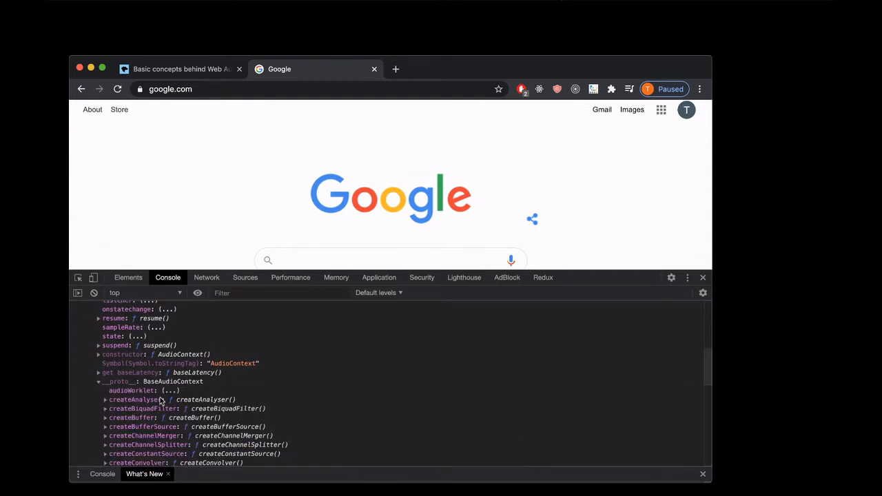
scroll("down", 3)
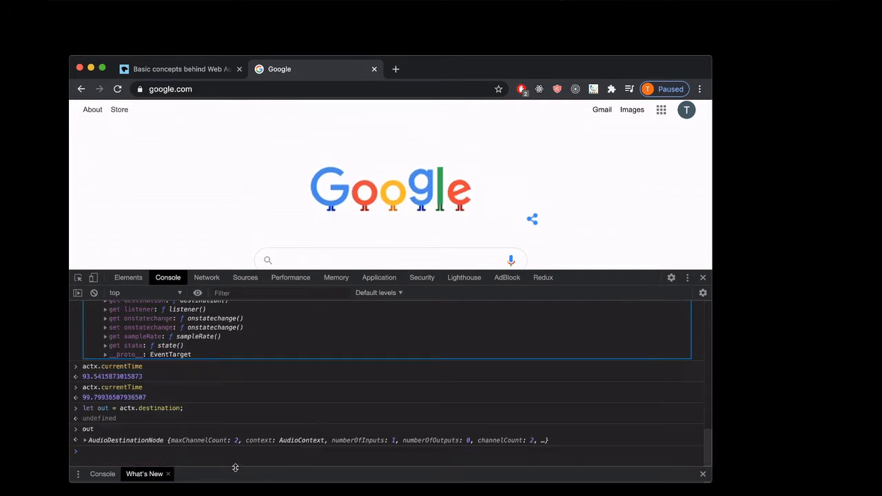
Create osc1 with actx.createOscillator() and evaluate osc1 to show the OscillatorNode.
type("let osc1 = actx")
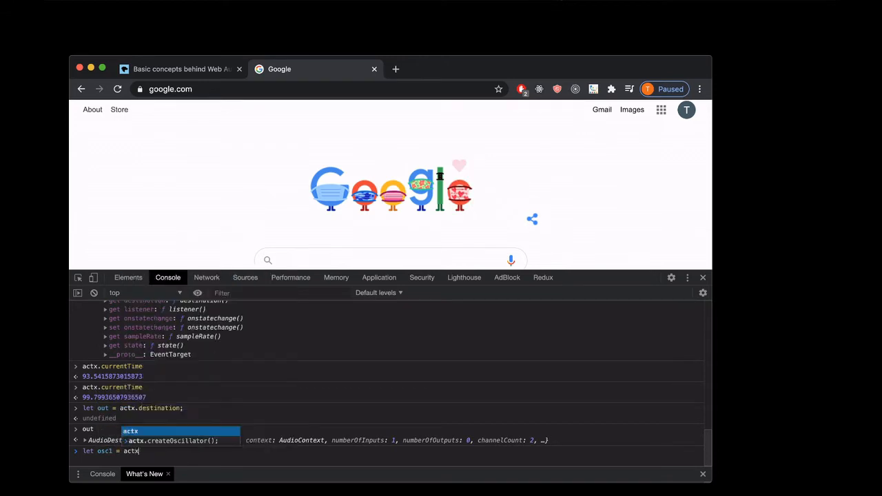
type(".createOscillator();")
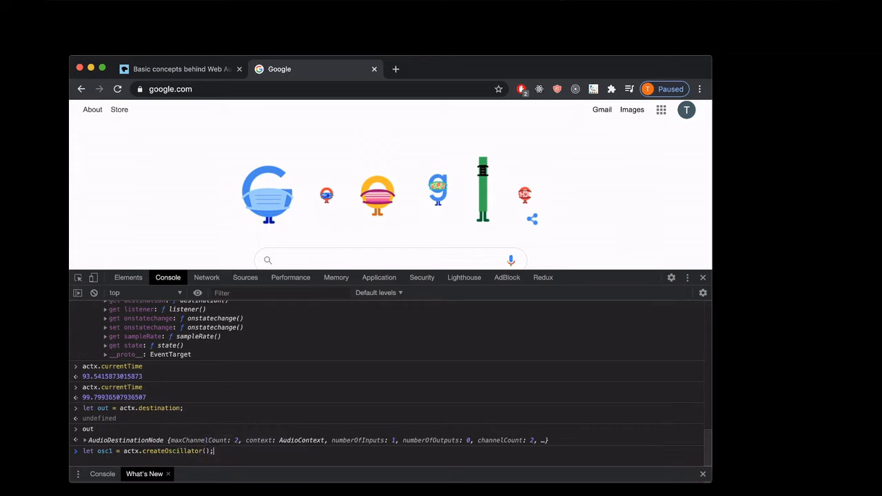
type("osc")
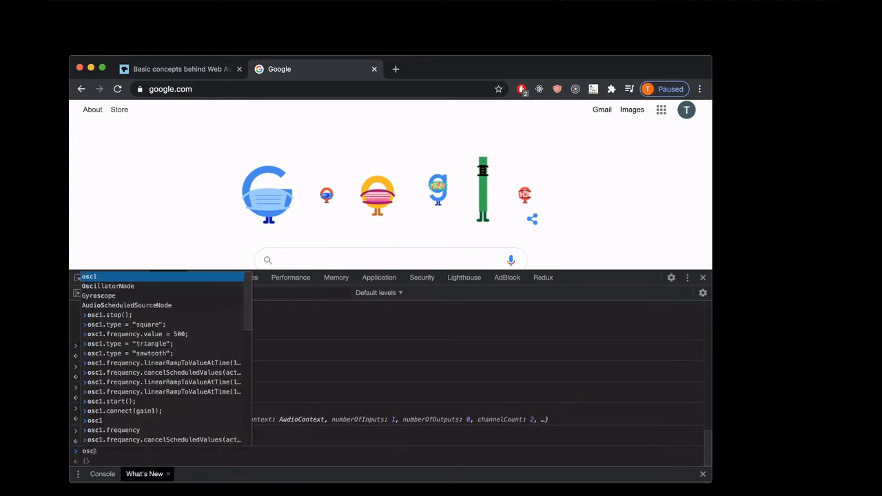
key("Enter")
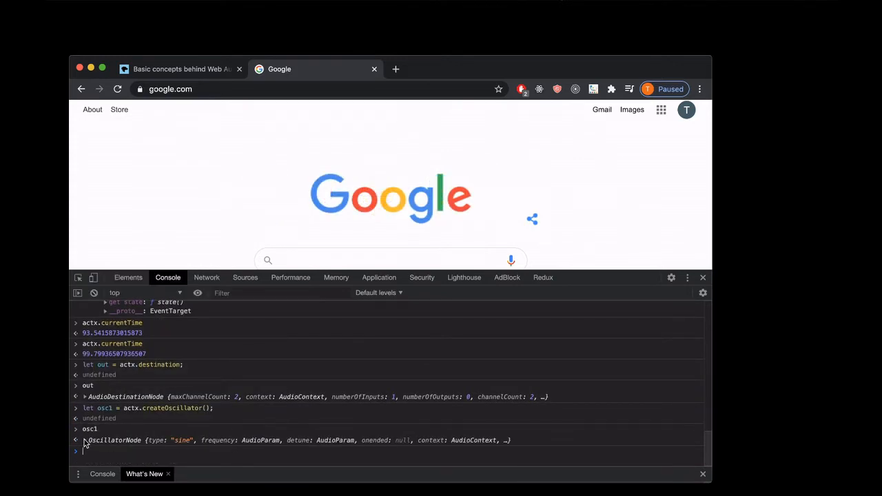
Expand the OscillatorNode and its frequency parameter to read 440 with a ±22050 range.
left_click(78, 441)
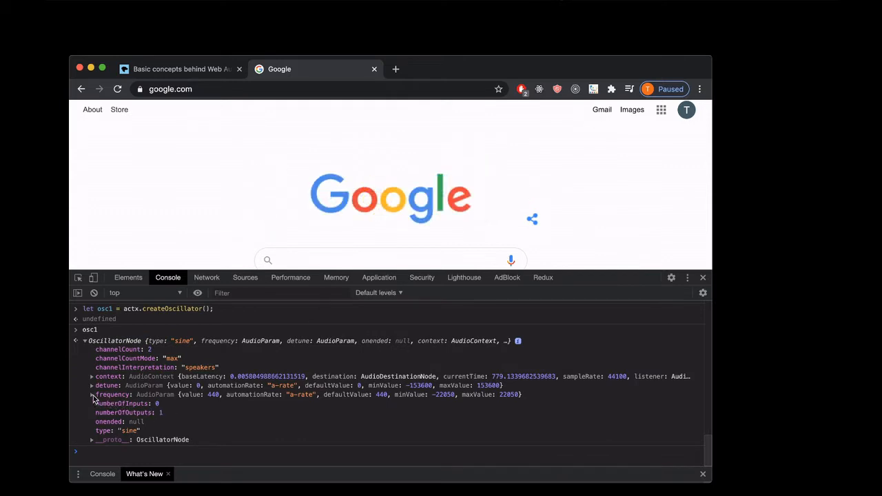
left_click(91, 392)
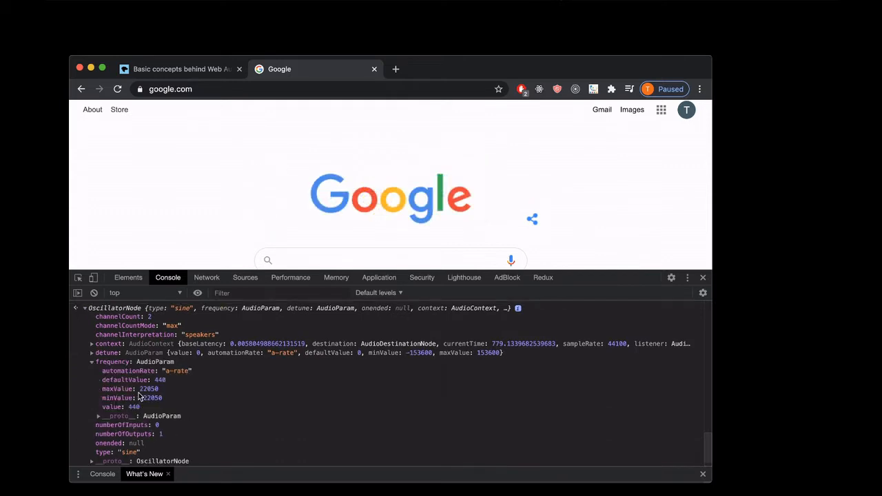
mouse_move(135, 399)
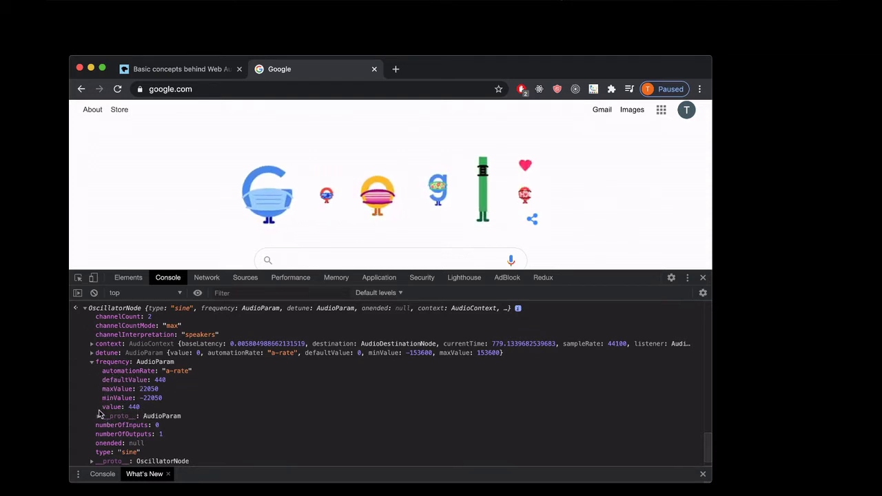
left_click(99, 416)
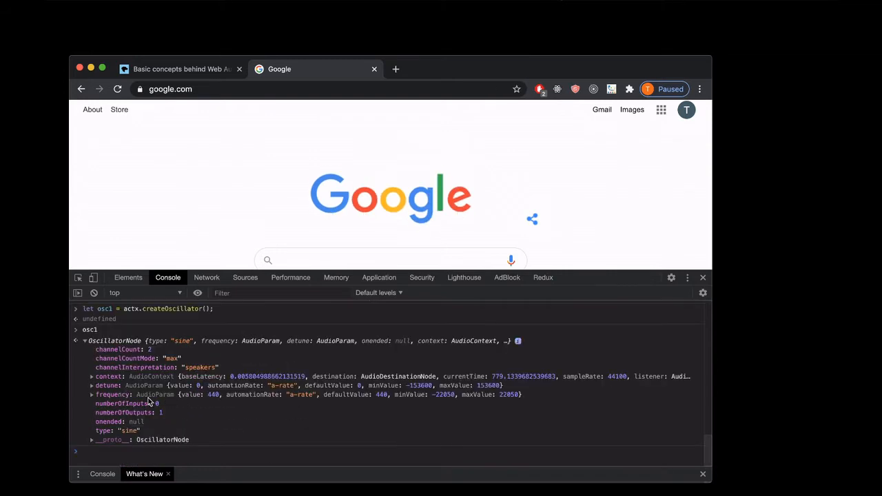
left_click(93, 384)
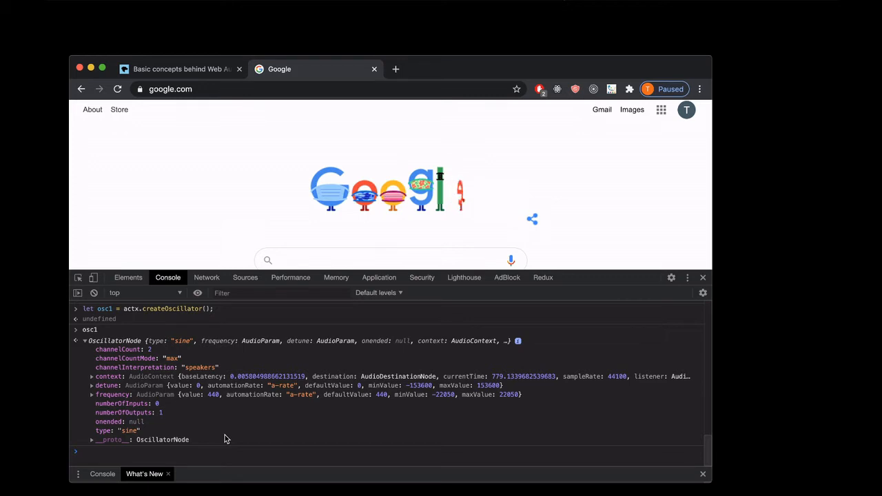
left_click(93, 441)
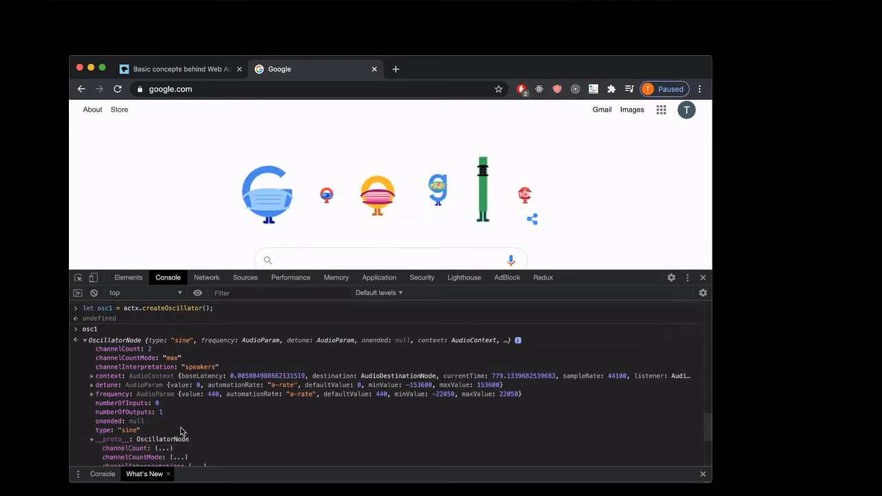
scroll("down", 3)
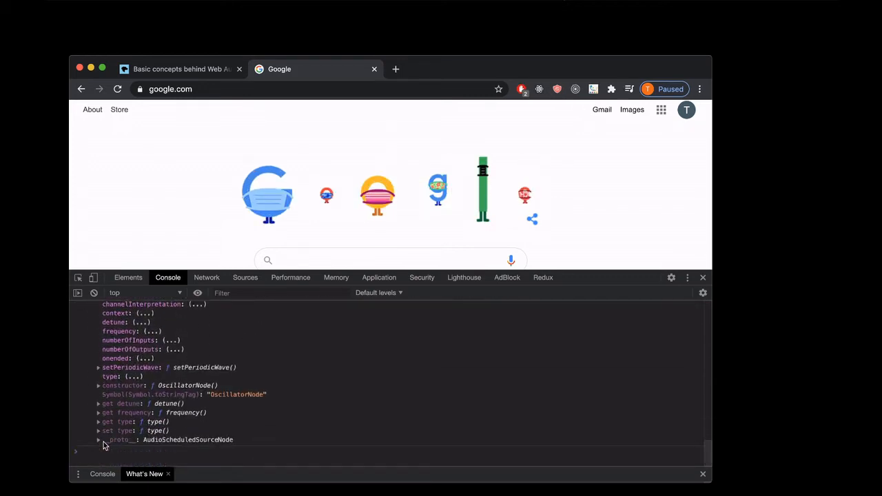
left_click(99, 440)
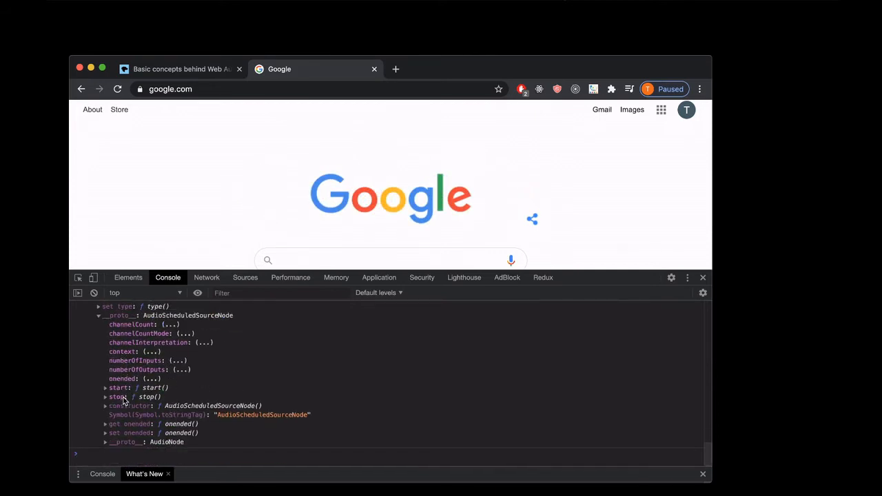
mouse_move(135, 393)
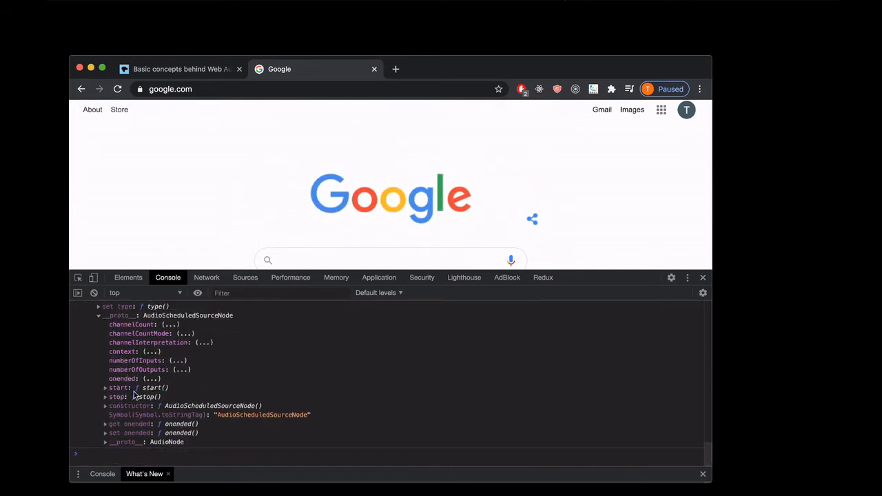
mouse_move(172, 398)
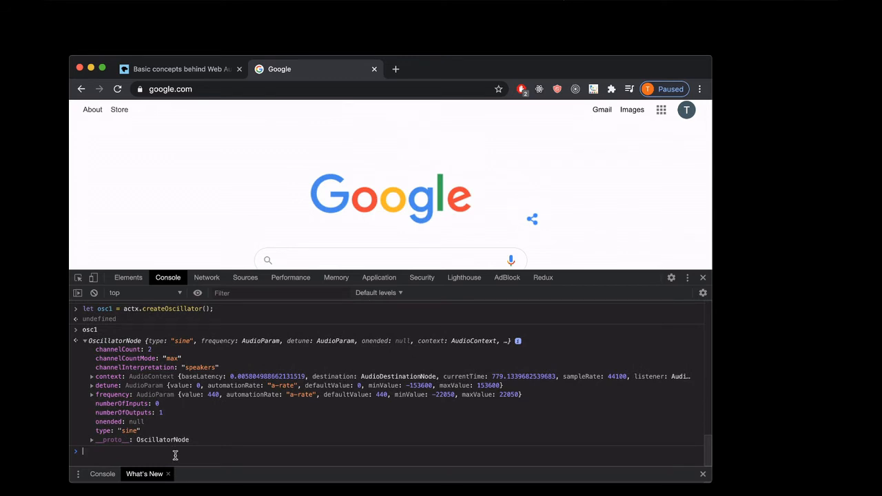
Create gain1 with actx.createGain() and expand its gain AudioParam showing value 1.
type("let gain1 = actx.createGain();")
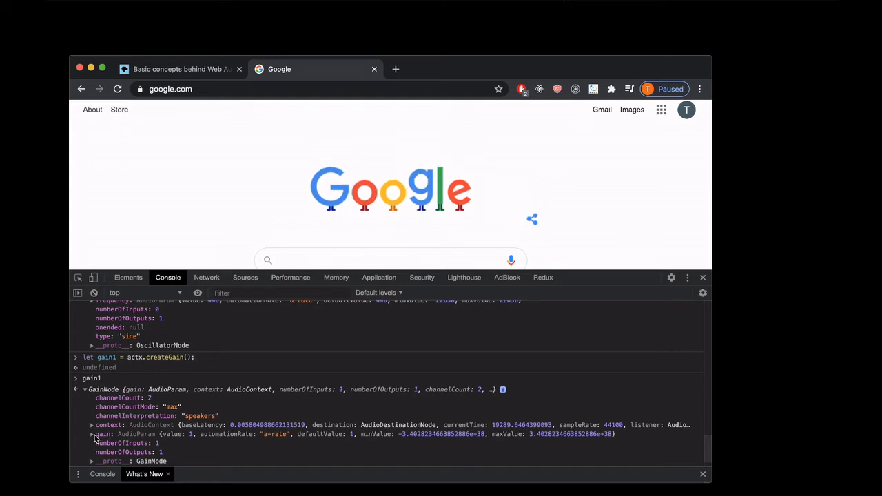
left_click(88, 439)
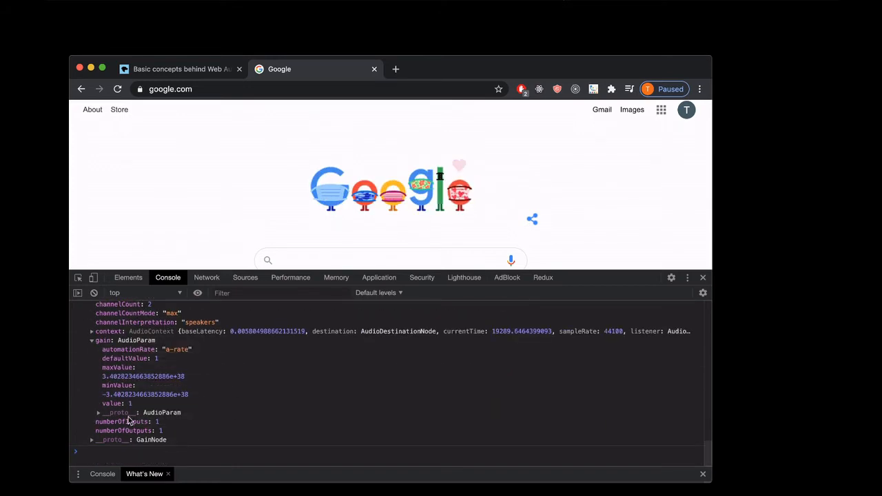
left_click(99, 413)
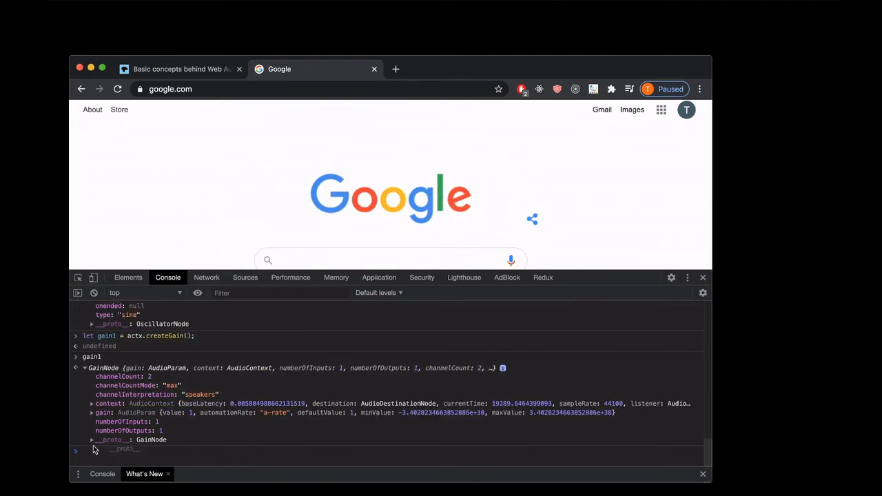
left_click(91, 441)
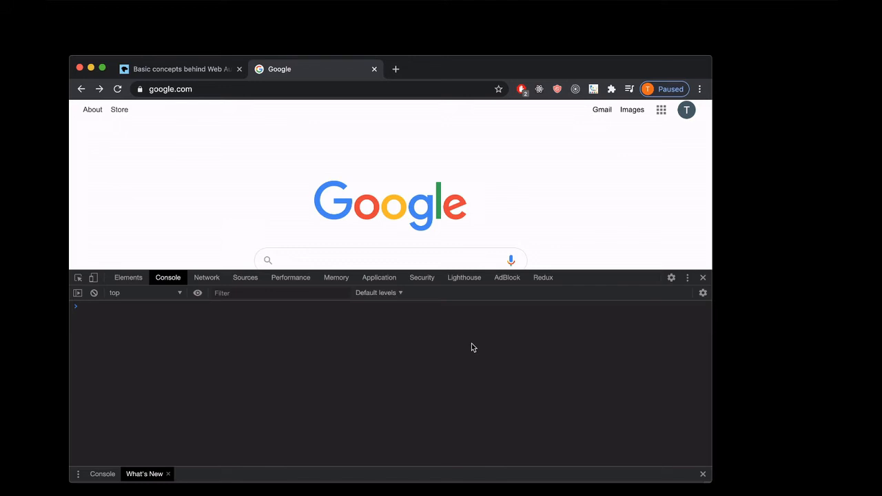
Run osc1.connect(gain1), gain1.connect(out) and osc1.start() to play the oscillator.
type("osc1.connect(gain1);")
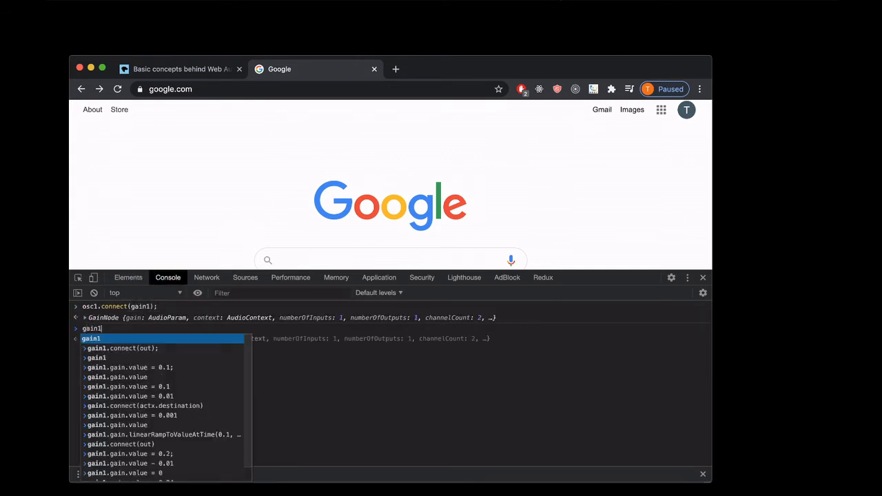
type(".connect(actx.d")
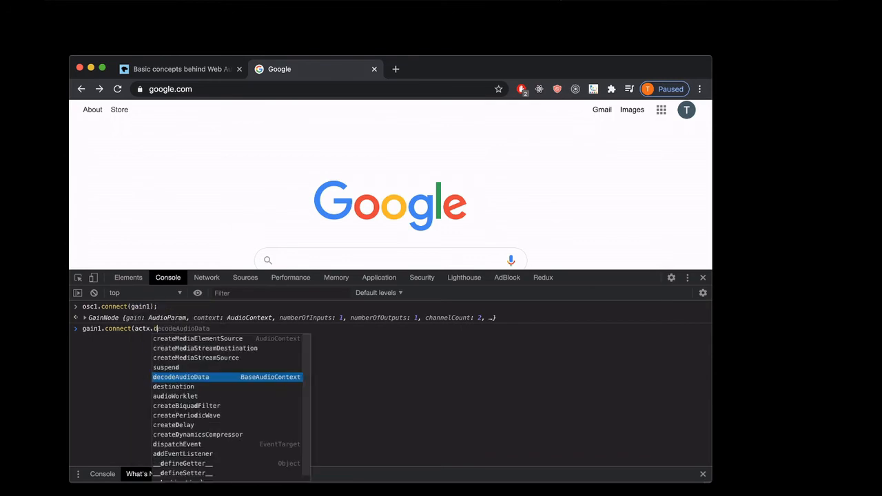
key("Backspace")
type("out);")
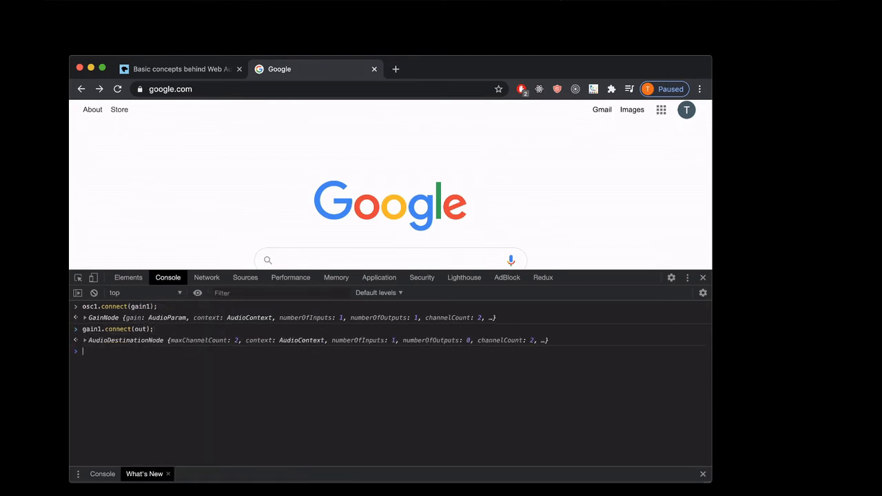
mouse_move(127, 364)
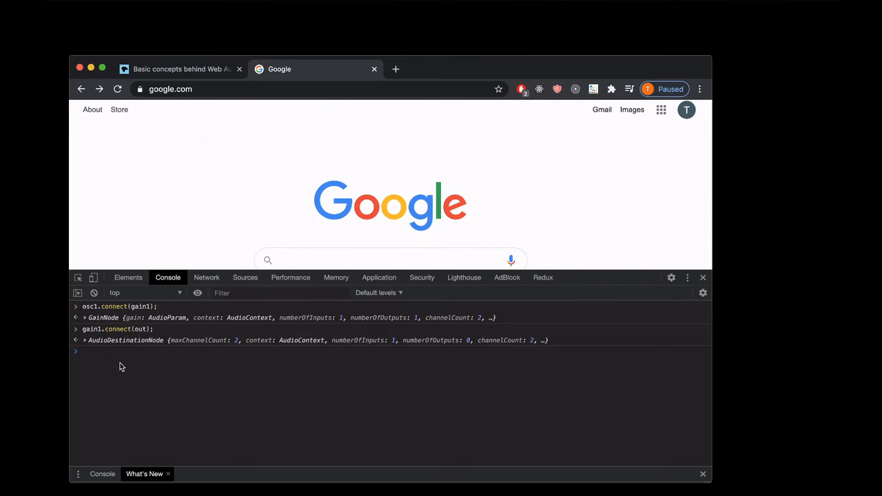
type("osc1.start")
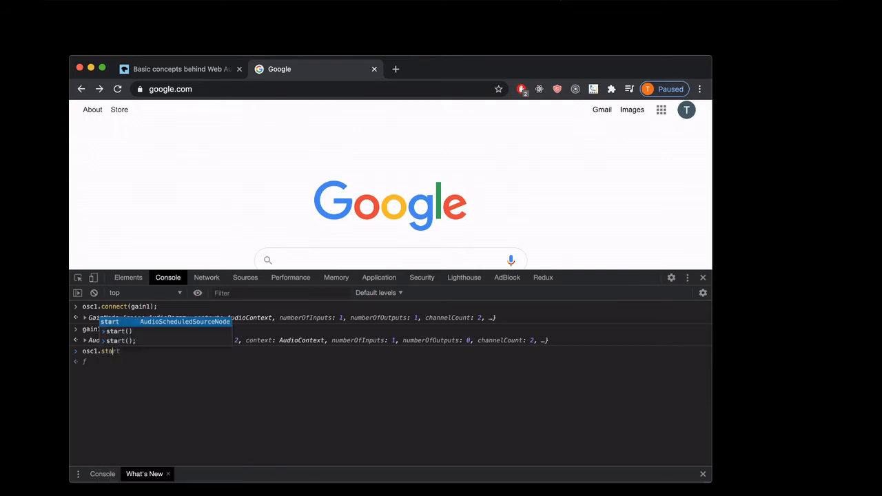
key("Enter")
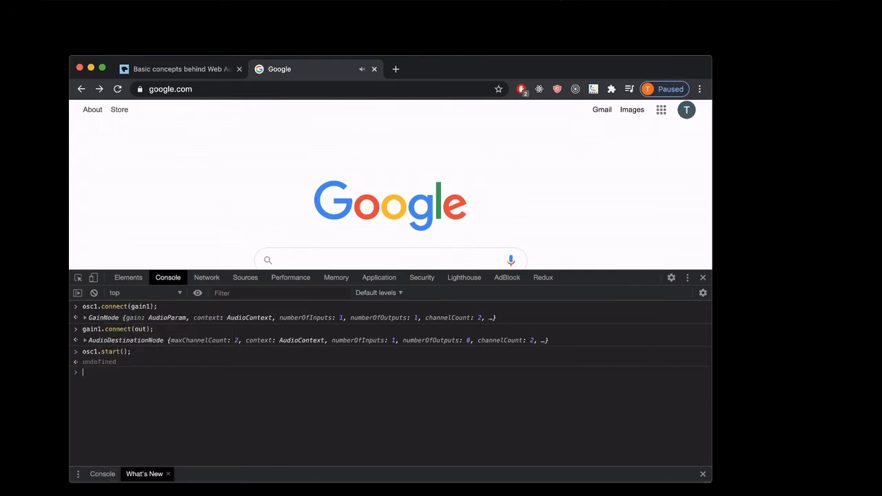
Read osc1.frequency.value as 440, then set osc1.type = "sawtooth".
type("osc1.frequency.value")
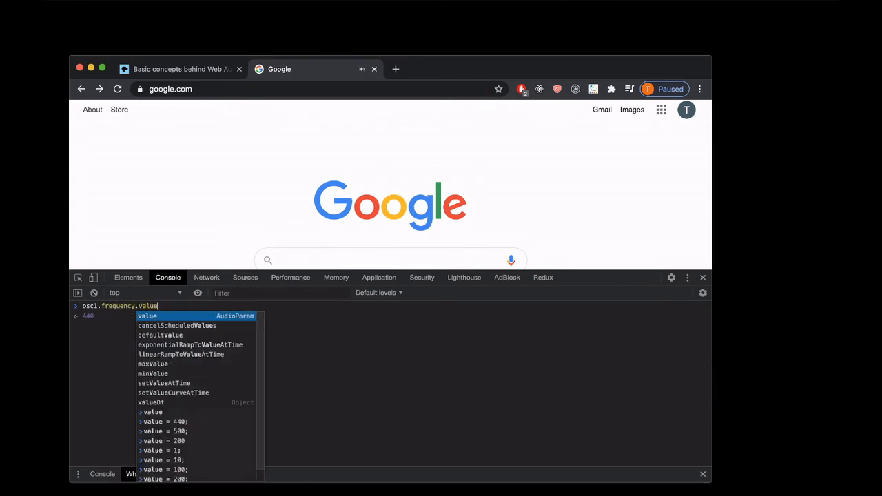
key("Enter")
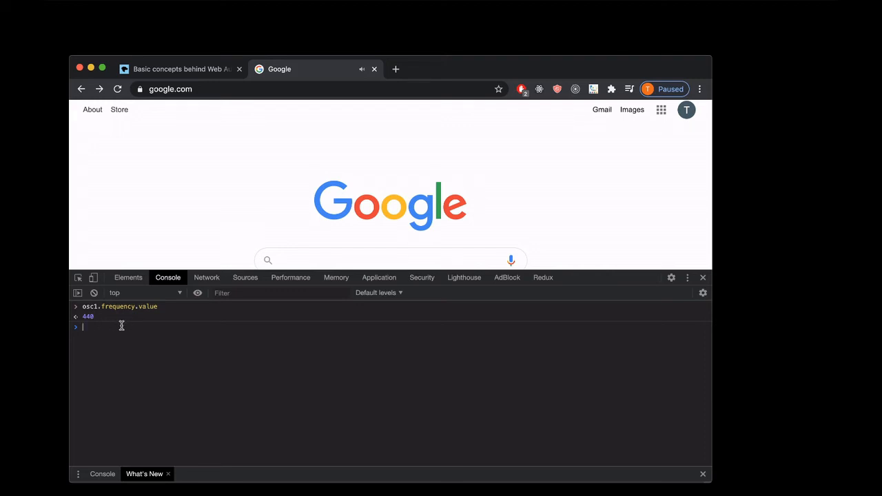
mouse_move(129, 328)
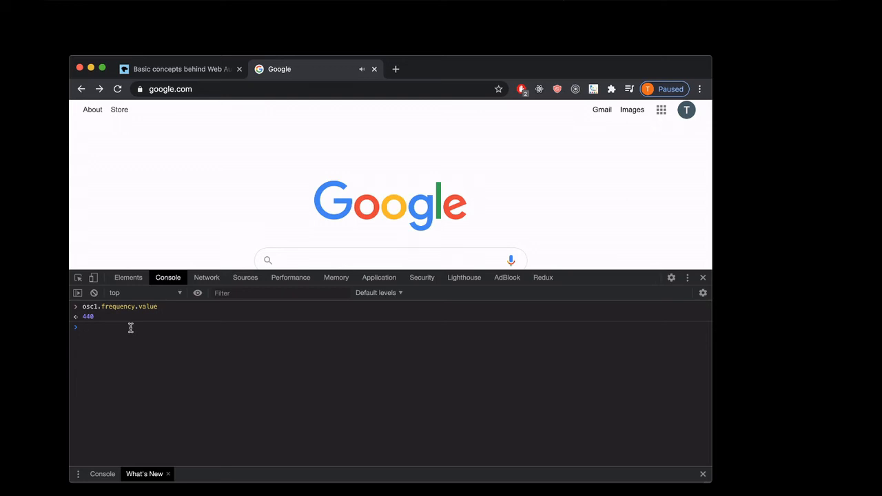
mouse_move(124, 324)
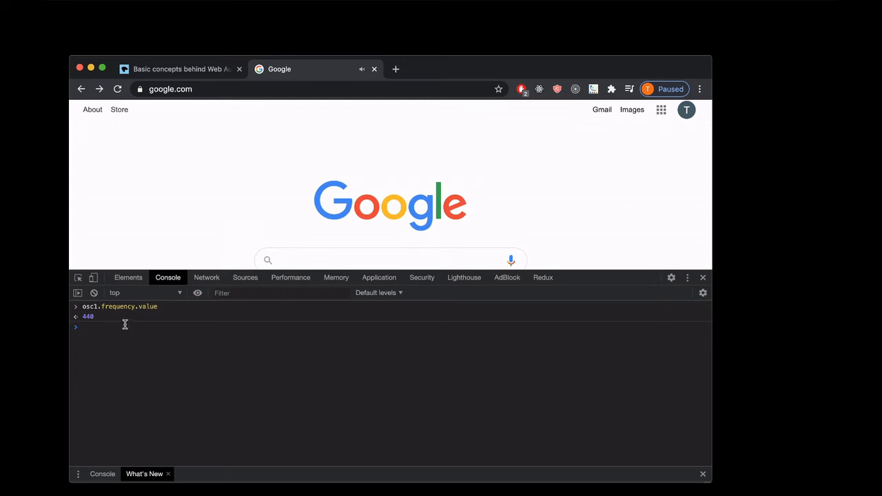
mouse_move(118, 325)
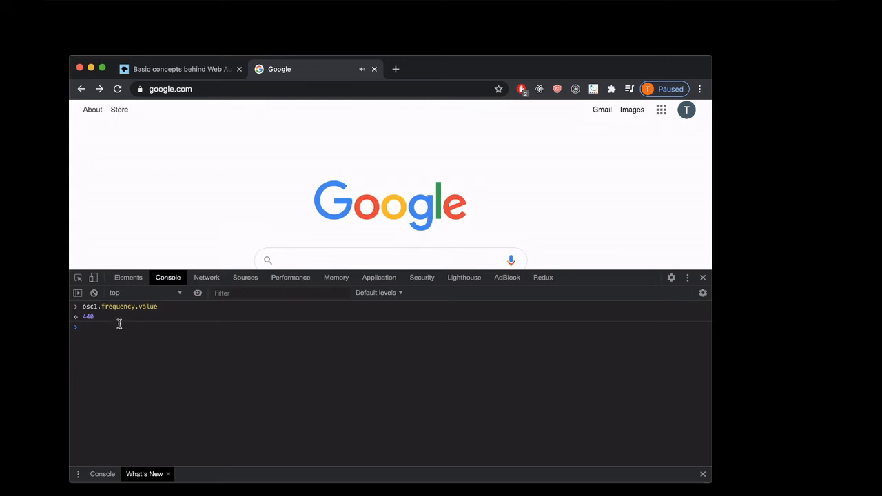
mouse_move(135, 355)
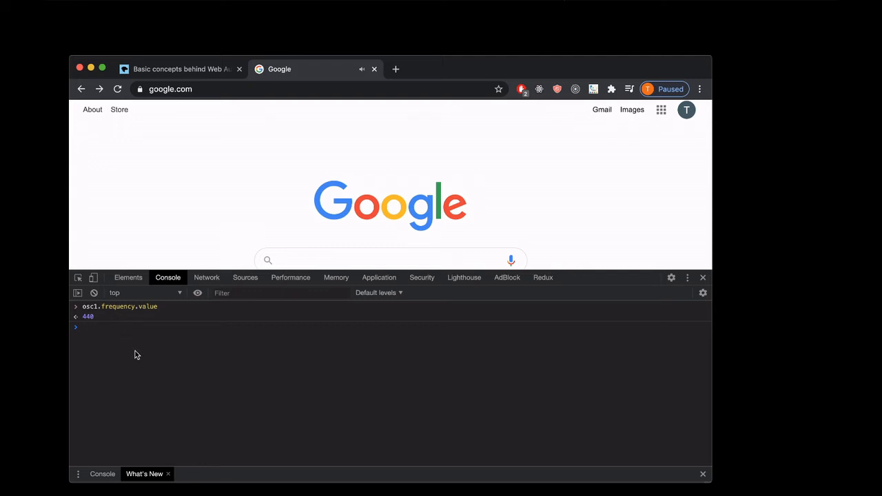
type("osc1.type = \"\";")
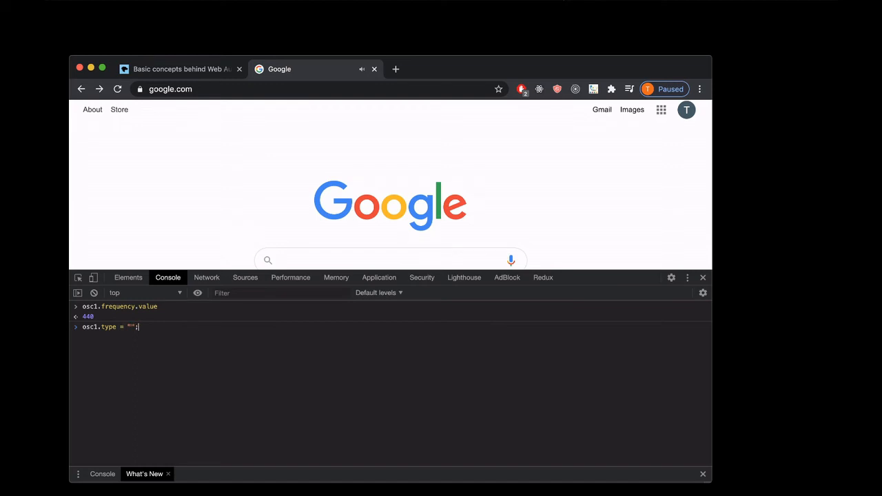
type("sawtooth")
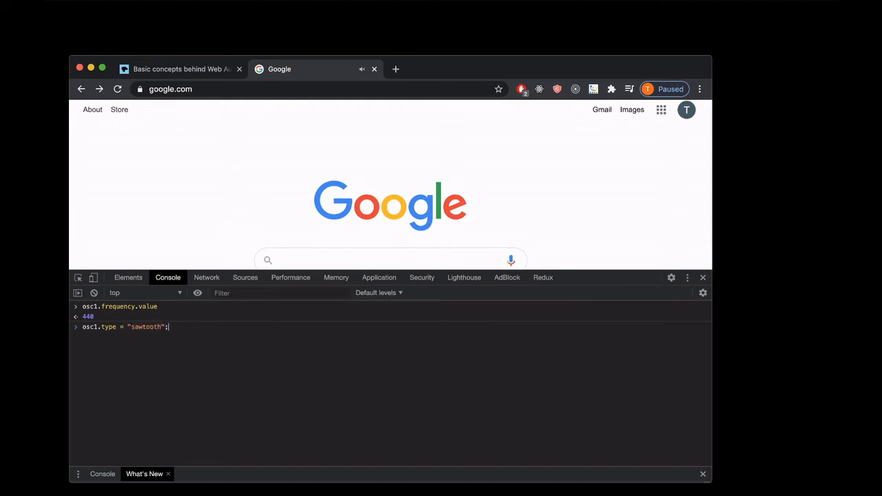
mouse_move(126, 318)
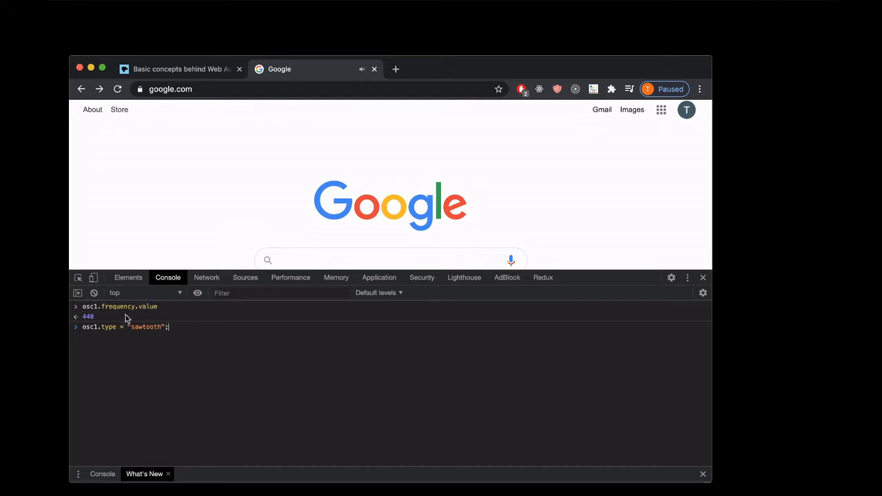
mouse_move(166, 342)
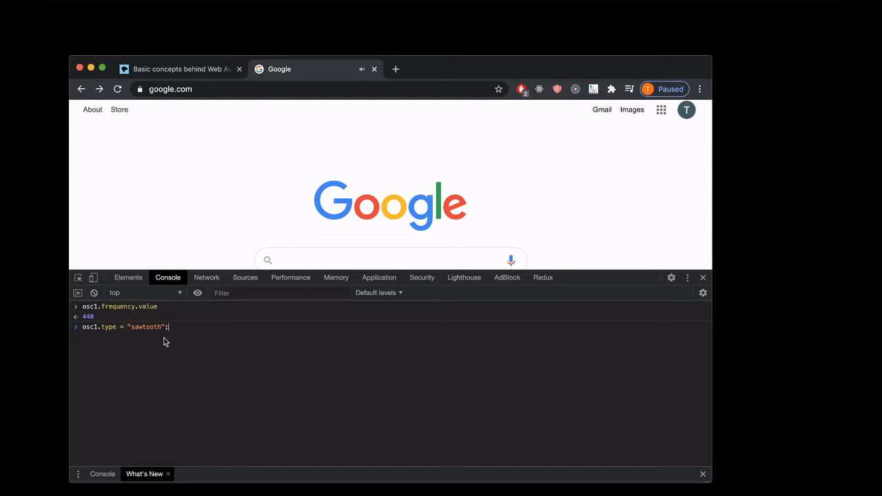
key("Enter")
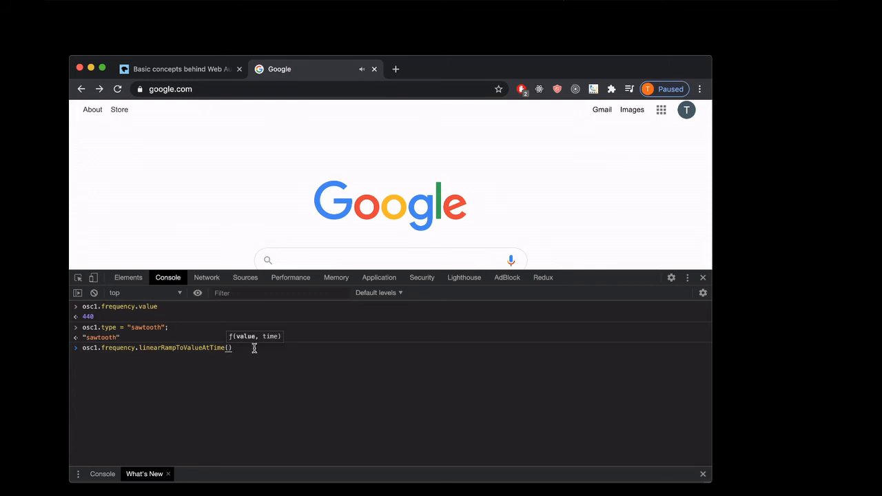
mouse_move(246, 342)
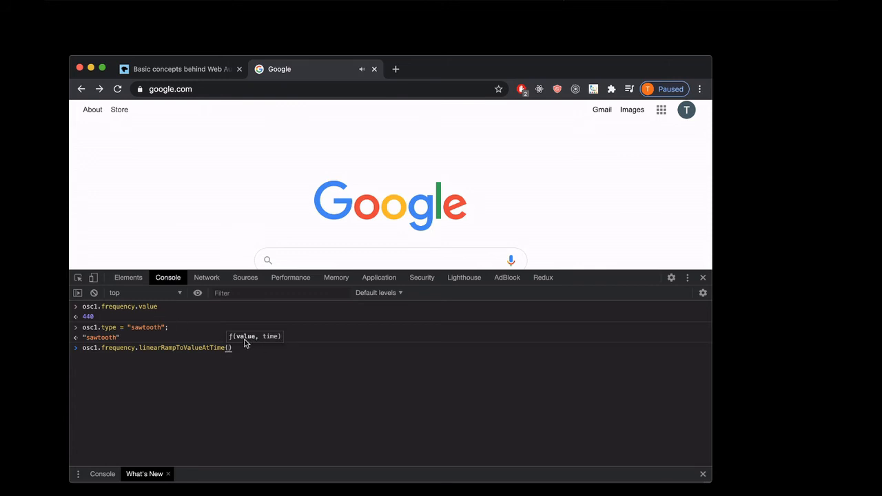
mouse_move(273, 344)
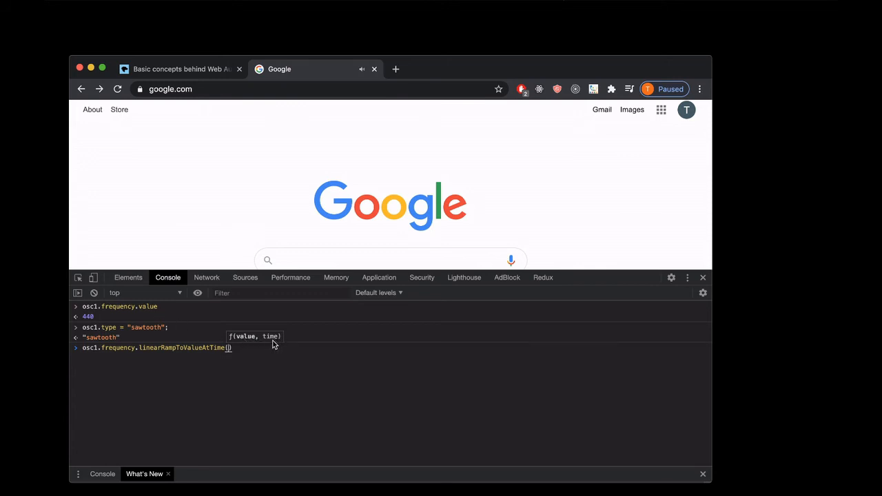
Run osc1.frequency.linearRampToValueAtTime(100, actx.currentTime + 6) to ramp down over six seconds.
type("100")
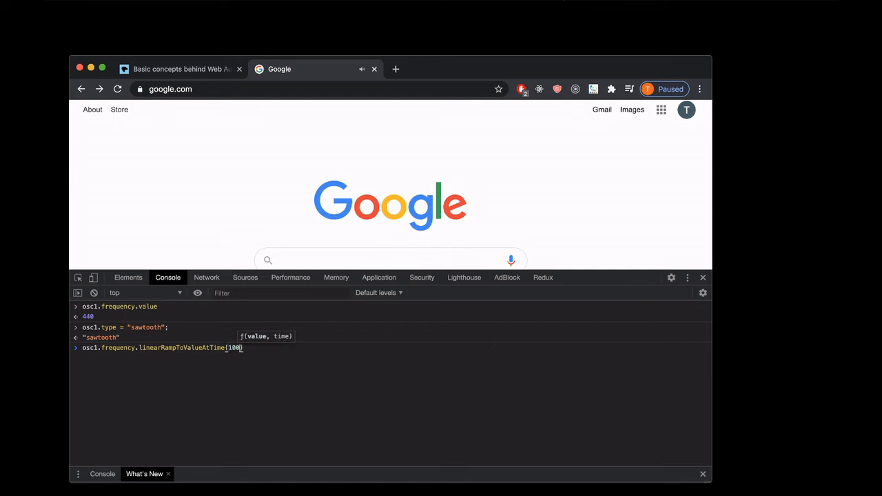
type(",")
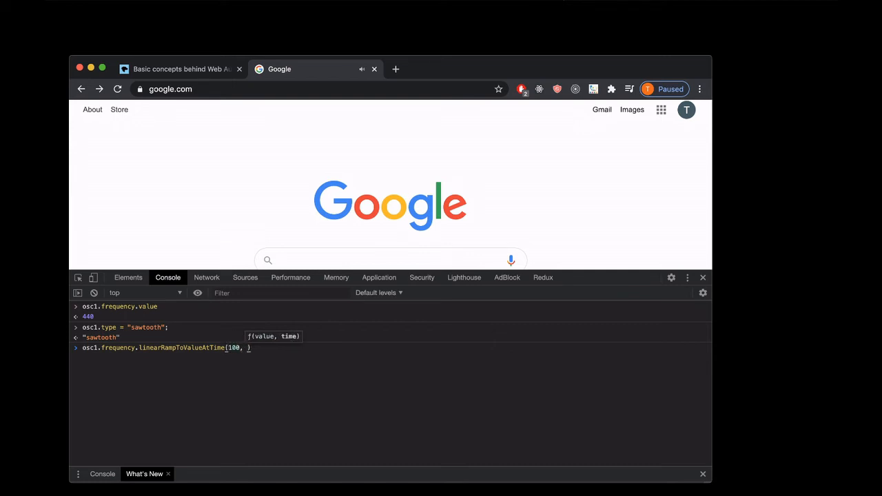
type("actx.currentTime")
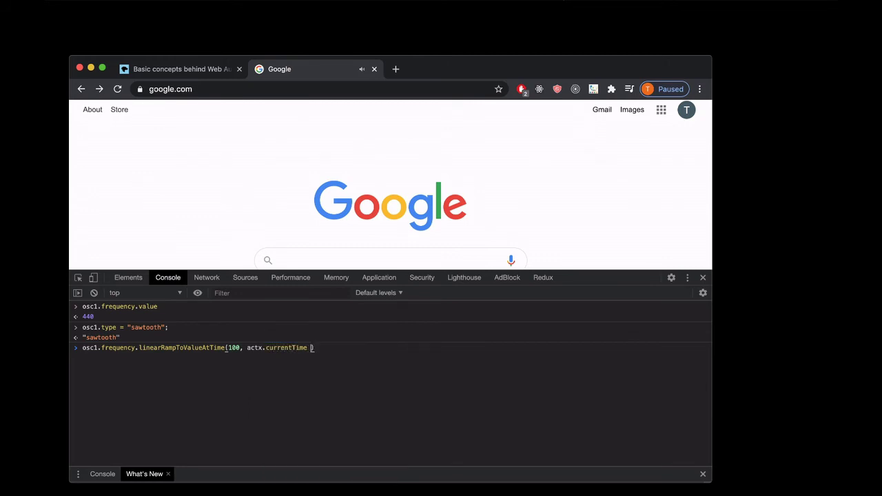
type("+ 6);")
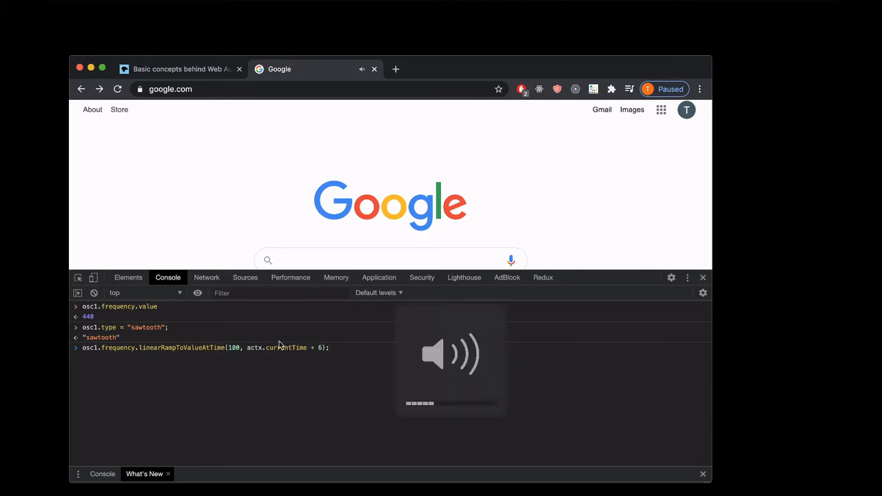
key("Enter")
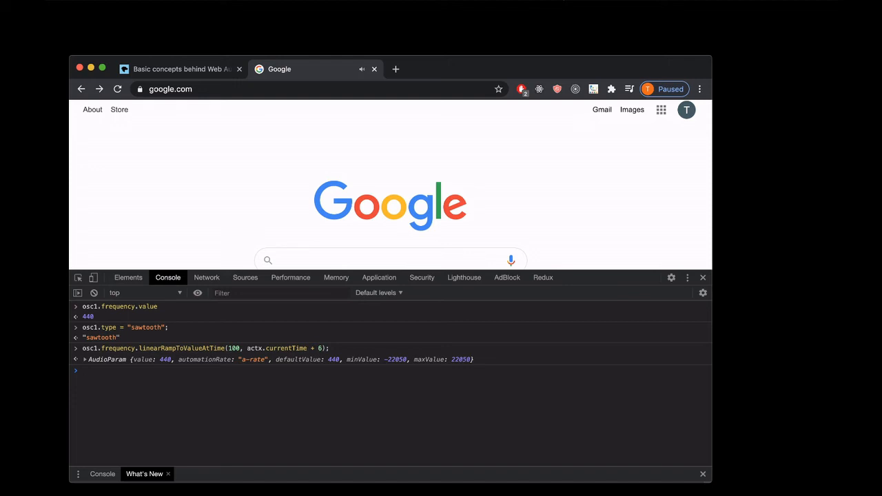
type("osc1.frequency.linearRampToValueAtTime(1")
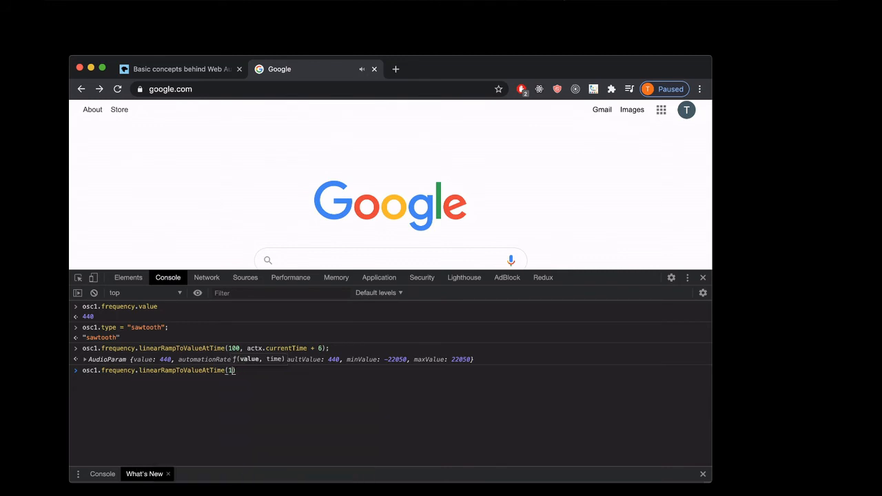
Run osc1.frequency.linearRampToValueAtTime(1000, actx.currentTime + 60) to schedule the 60-second ramp.
type("000, actx.curr")
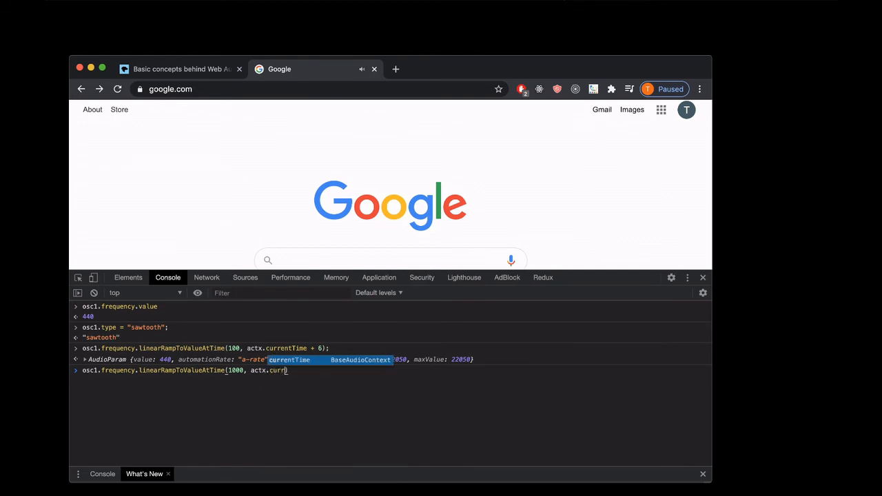
type("entTime +")
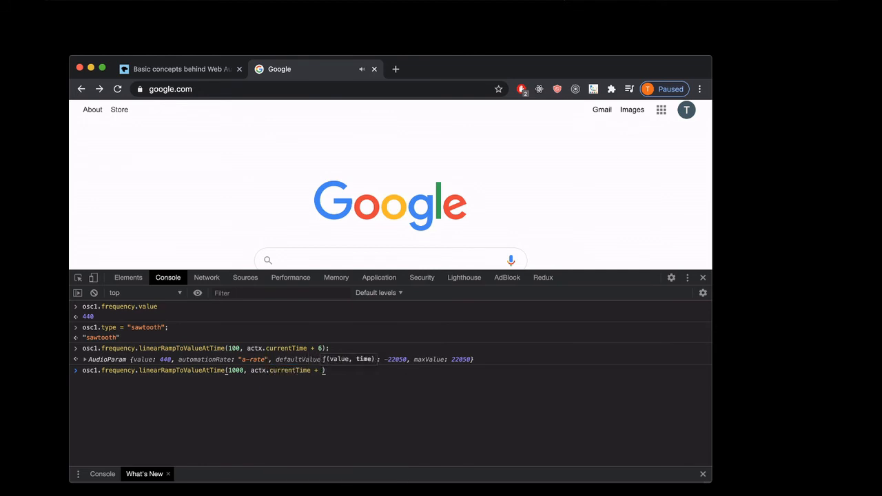
type("60);")
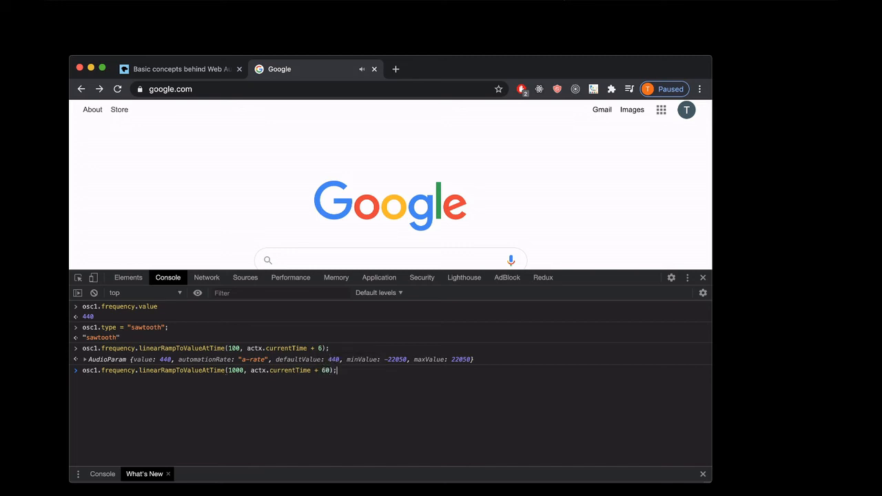
key("Enter")
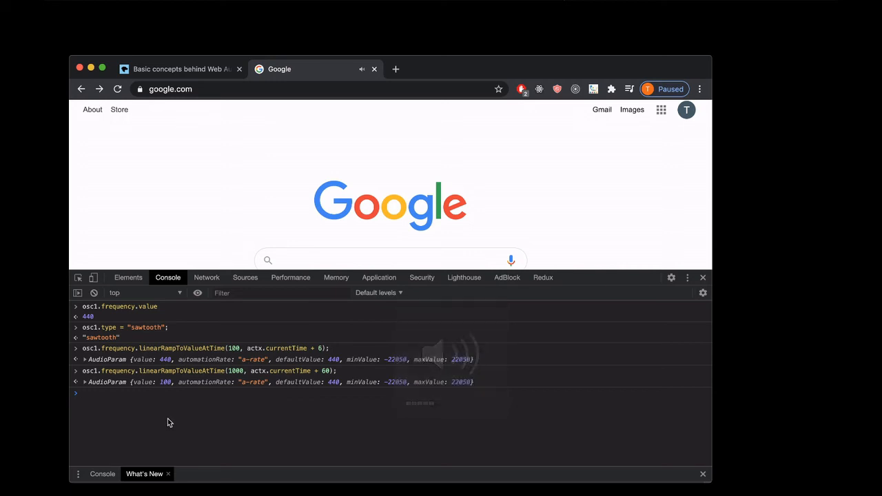
mouse_move(171, 421)
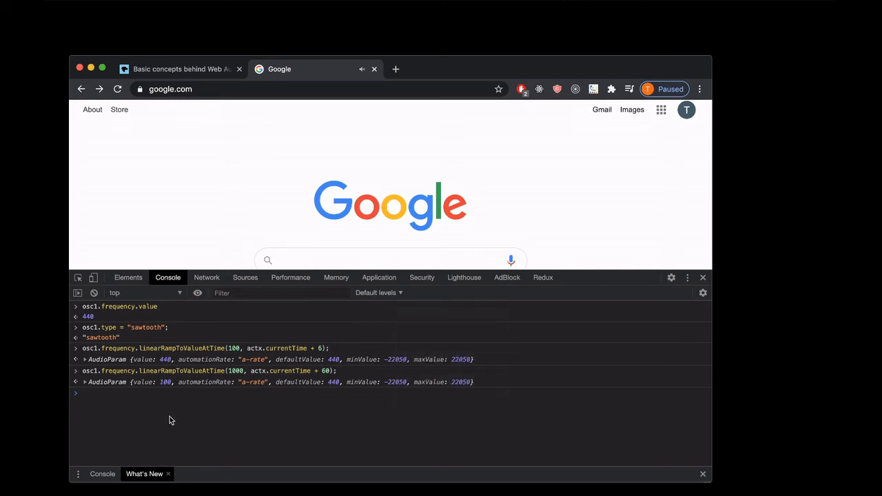
Begin entering osc1.frequency for the upcoming cancelScheduledValues call.
type("osc1")
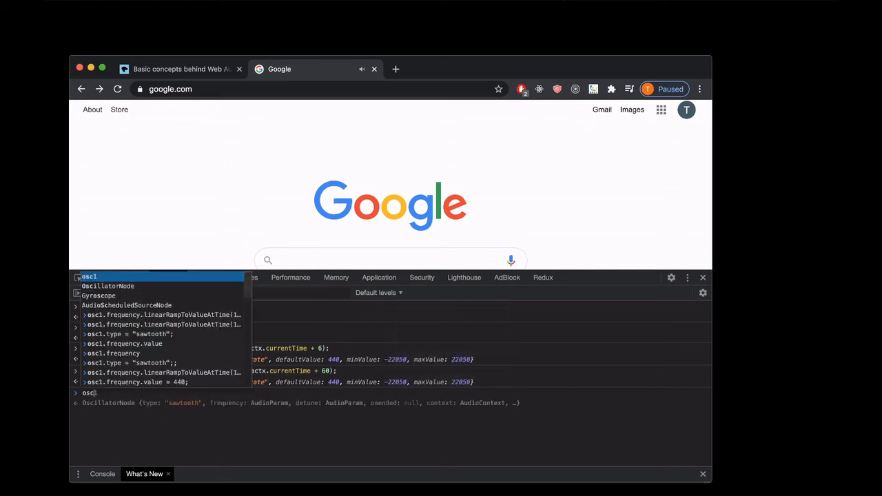
type(".frequency.cancelScheduledValues")
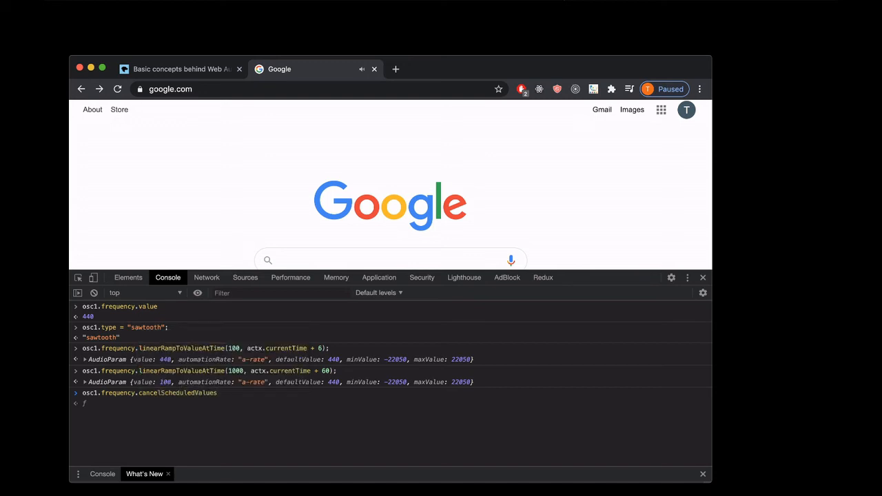
Run osc1.frequency.cancelScheduledValues(actx.currentTime) and read osc1.frequency.value at about 836.78.
type("(actx.currentTime")
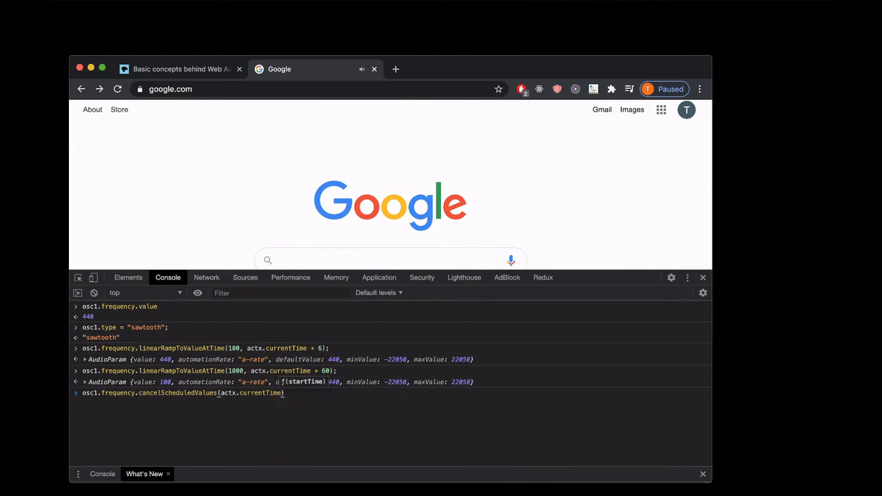
type(";")
key("Enter")
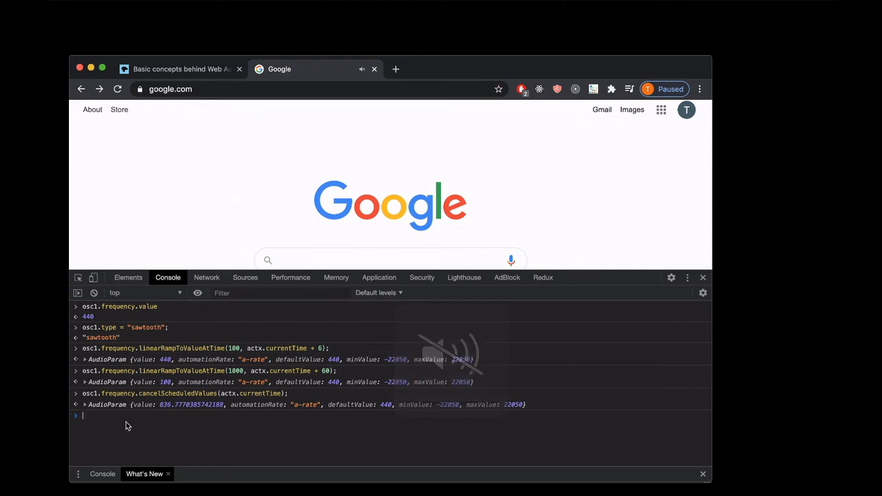
type("osc1.frequency")
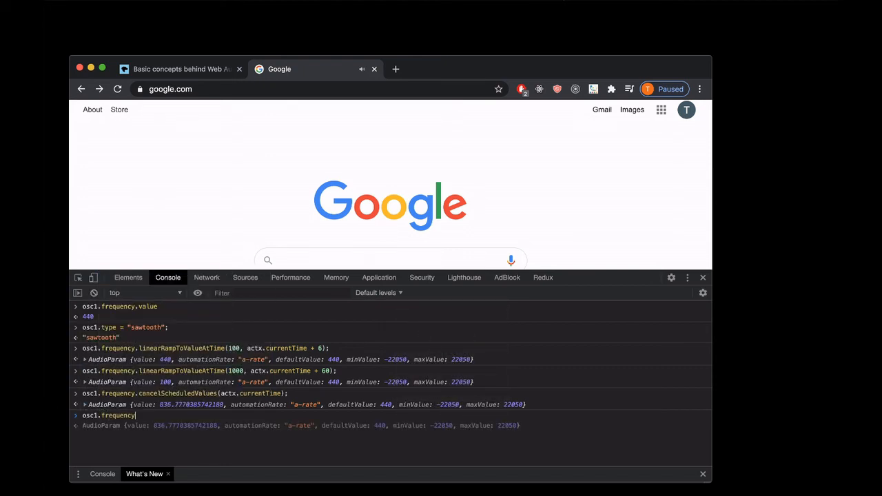
key("Enter")
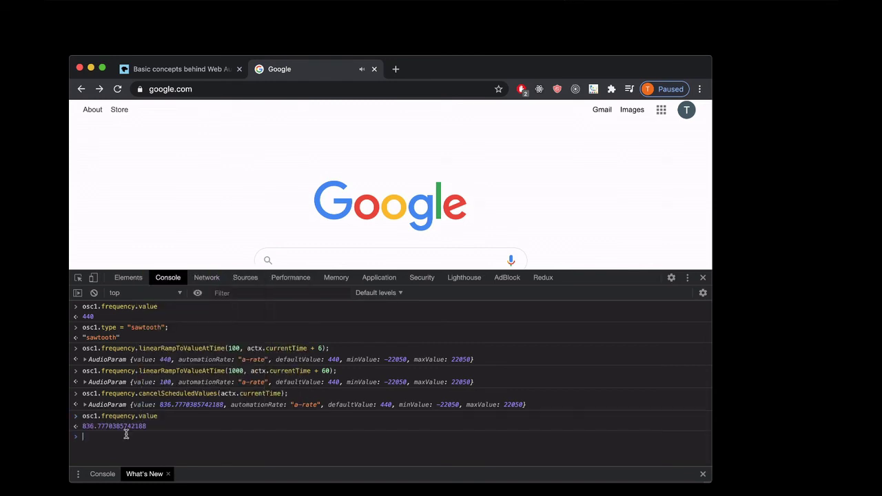
mouse_move(113, 432)
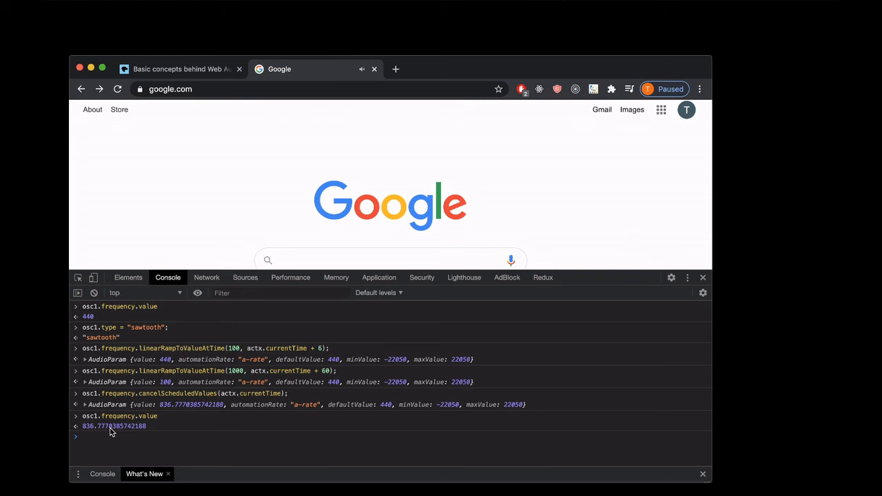
mouse_move(153, 430)
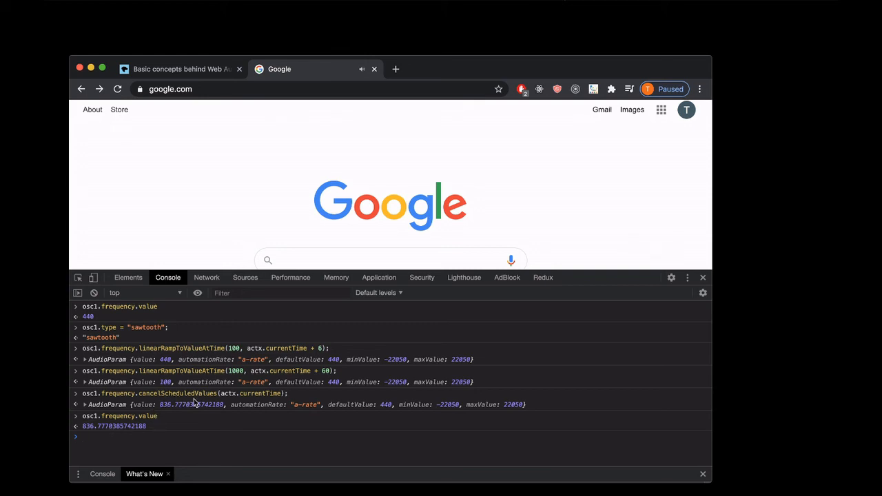
mouse_move(234, 405)
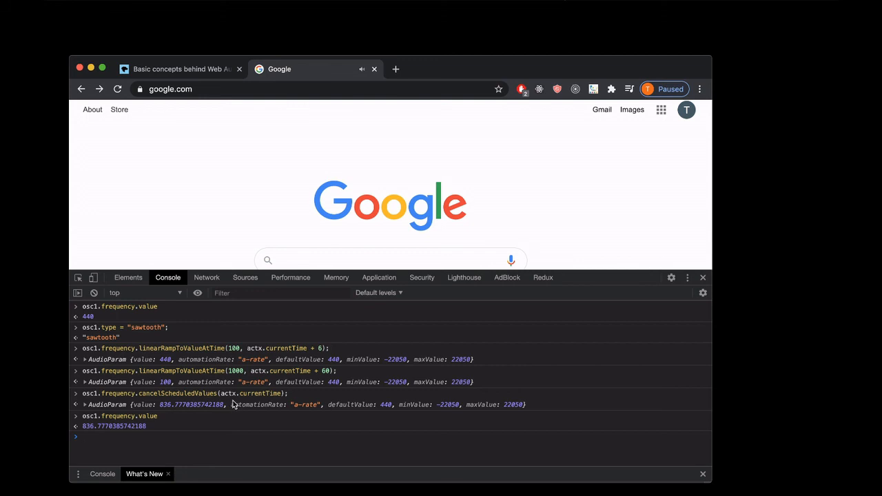
Re-run the cancelScheduledValues call and recheck osc1.frequency.value, still about 836.78.
type("osc1.frequency.cancelScheduledValues(actx.currentTime);")
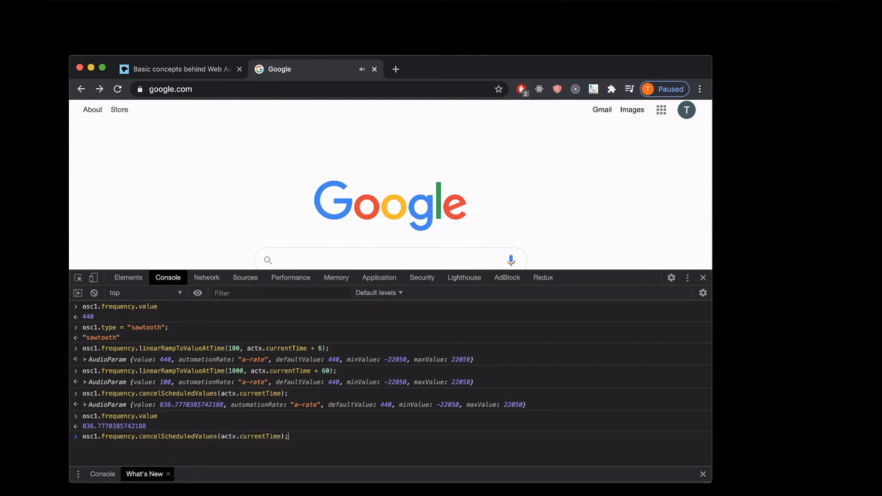
key("Enter")
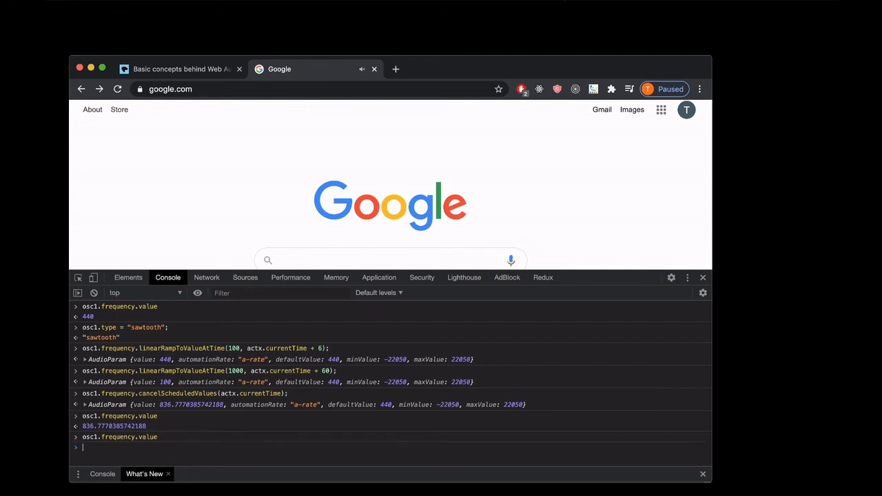
key("Enter")
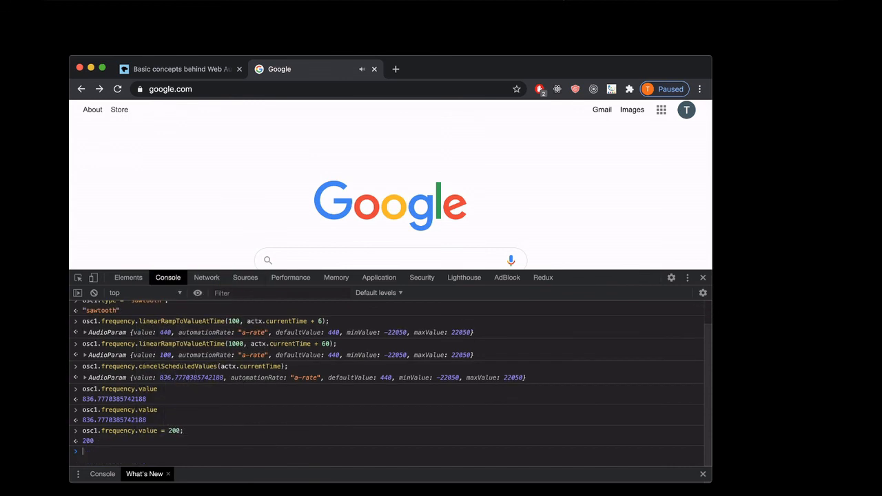
Set osc1.frequency.value = 200, abandoning a half-typed command along the way.
type("osapi")
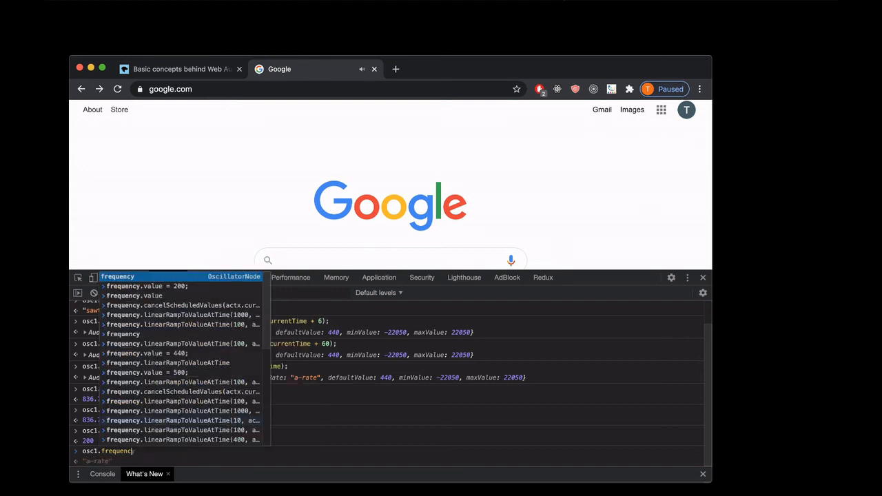
key("Enter")
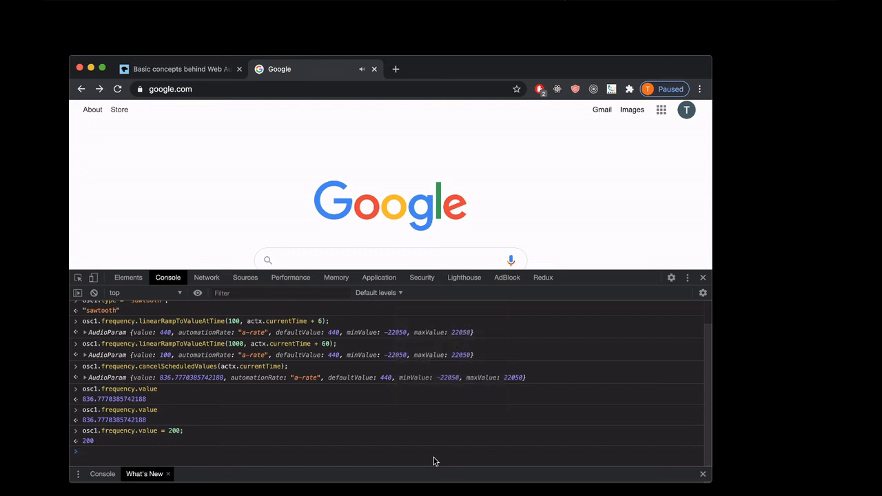
Run osc1.stop() to halt the oscillator playing at 200 Hz.
type("osc1.stop")
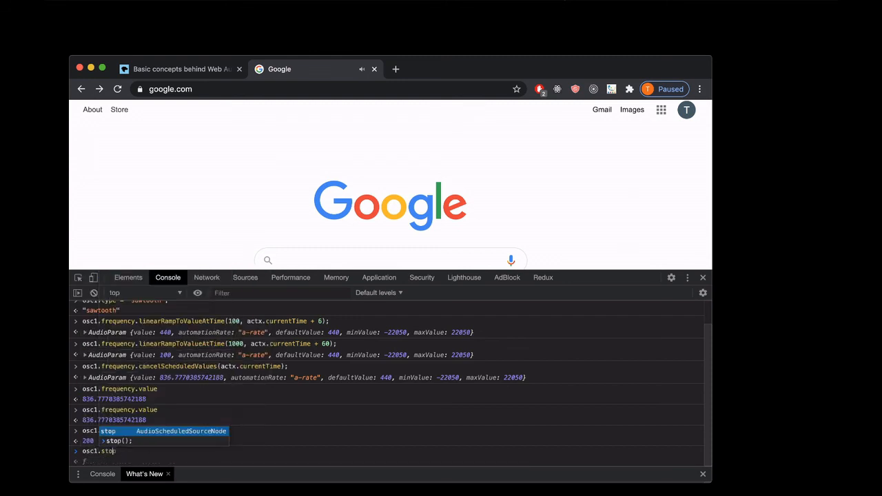
key("Enter")
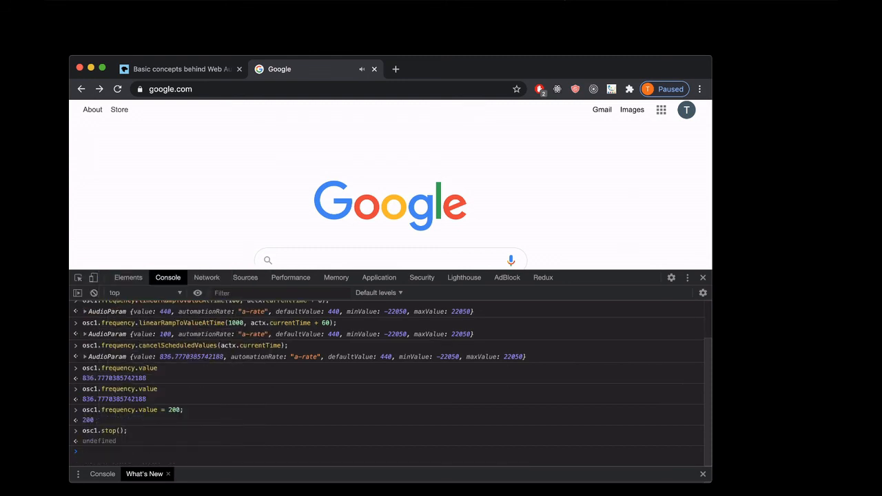